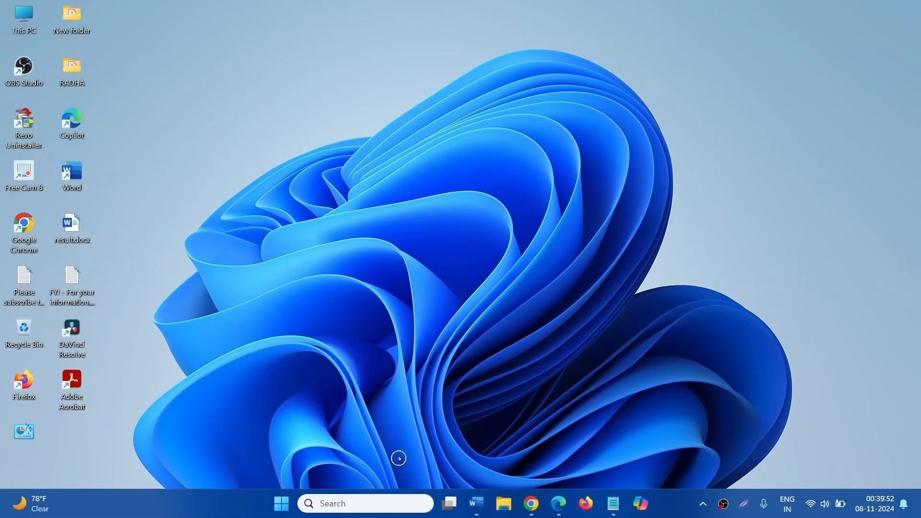
pyautogui.moveTo(286, 438)
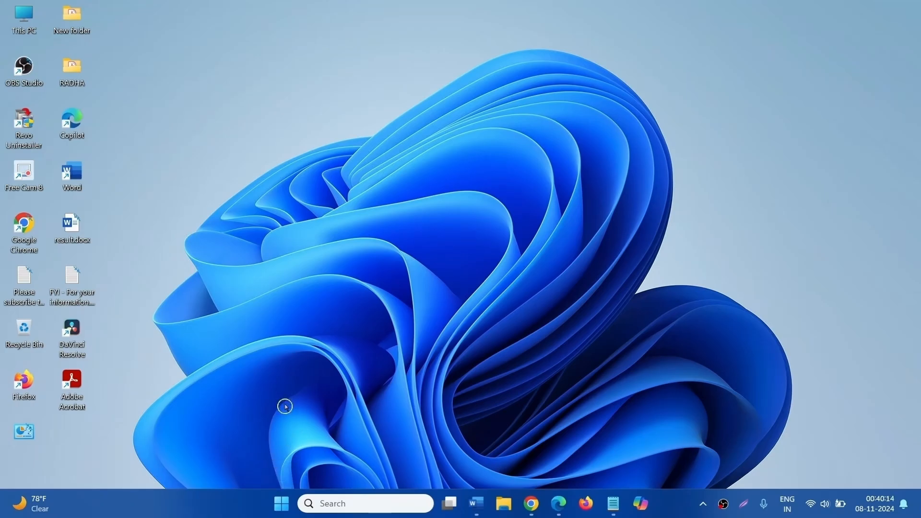
pyautogui.moveTo(281, 504)
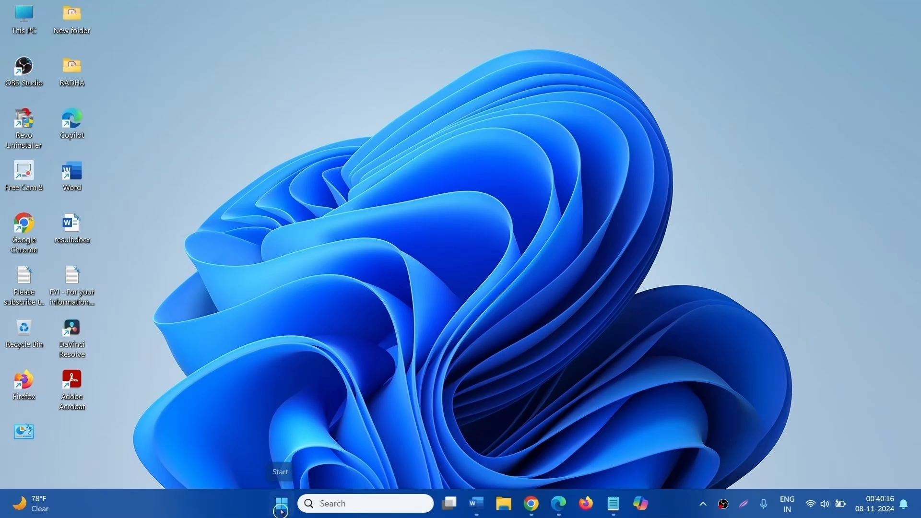
# Launch Device Manager from the Start quick menu and show hidden devices.
pyautogui.rightClick(281, 504)
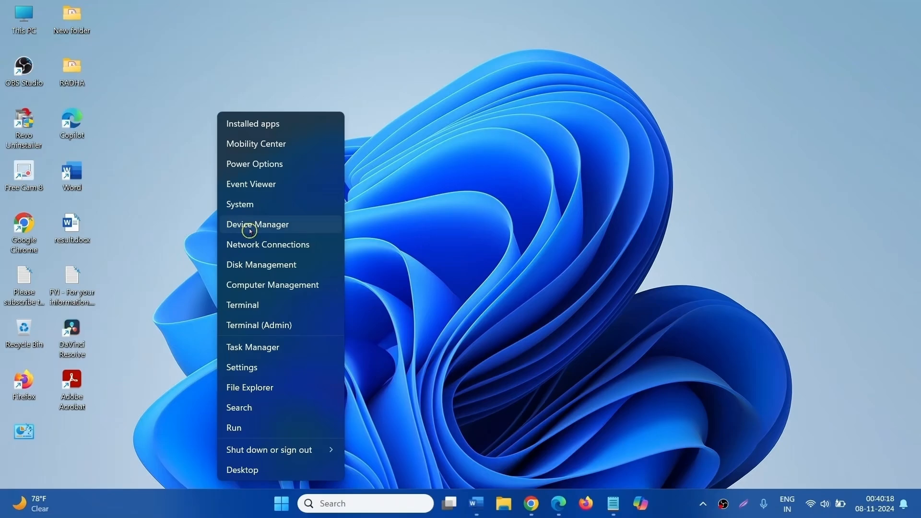
pyautogui.click(257, 224)
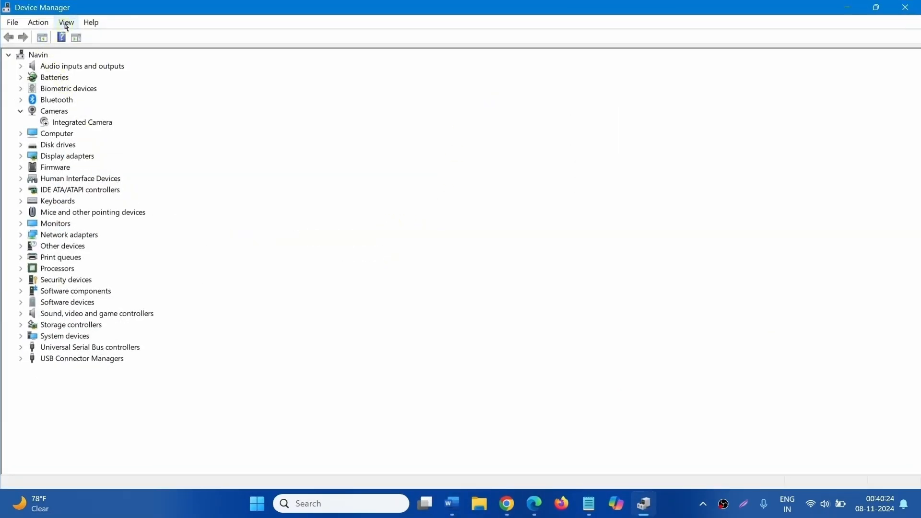
pyautogui.click(66, 22)
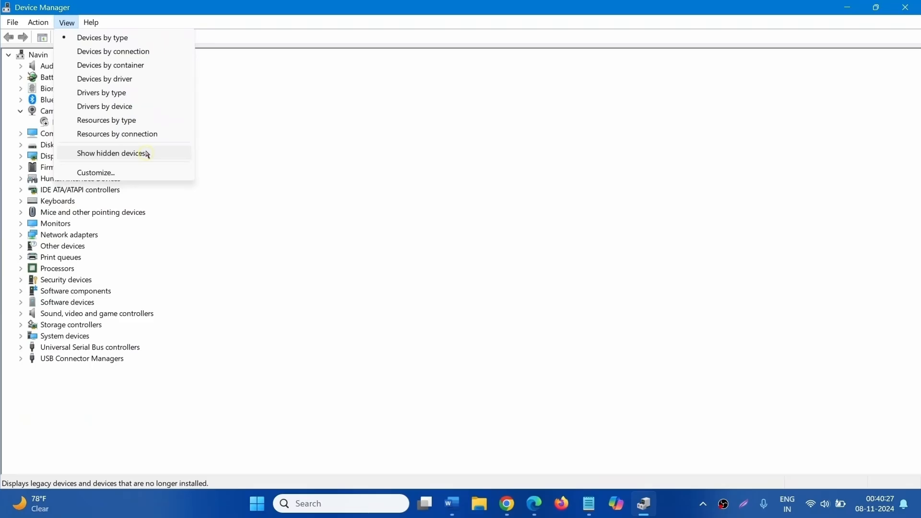
pyautogui.moveTo(155, 154)
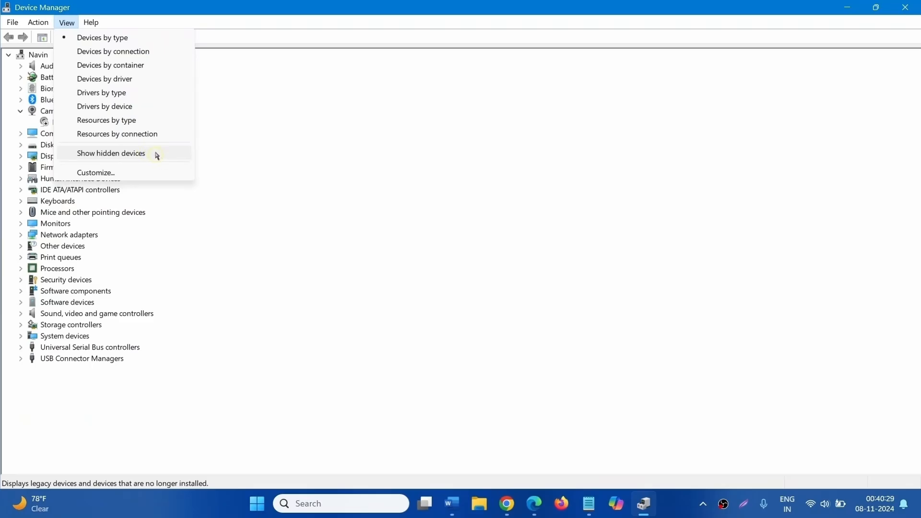
pyautogui.click(110, 153)
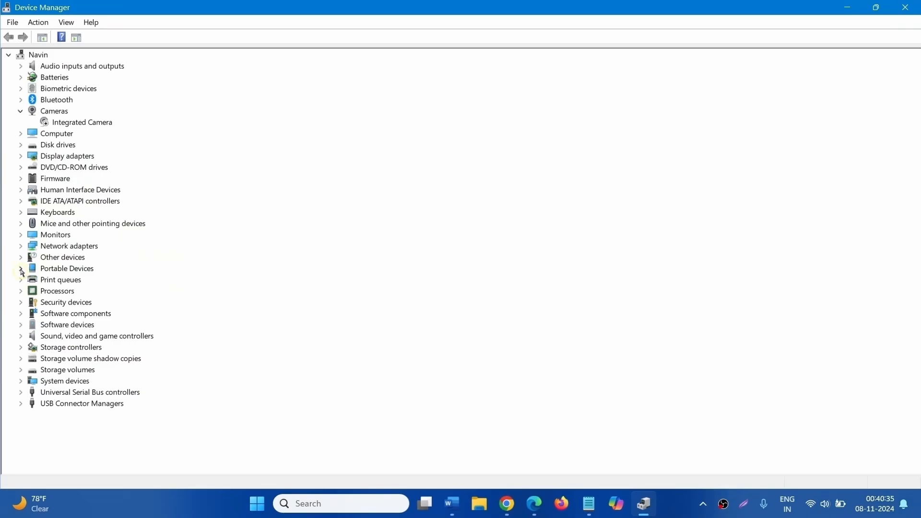
pyautogui.moveTo(21, 247)
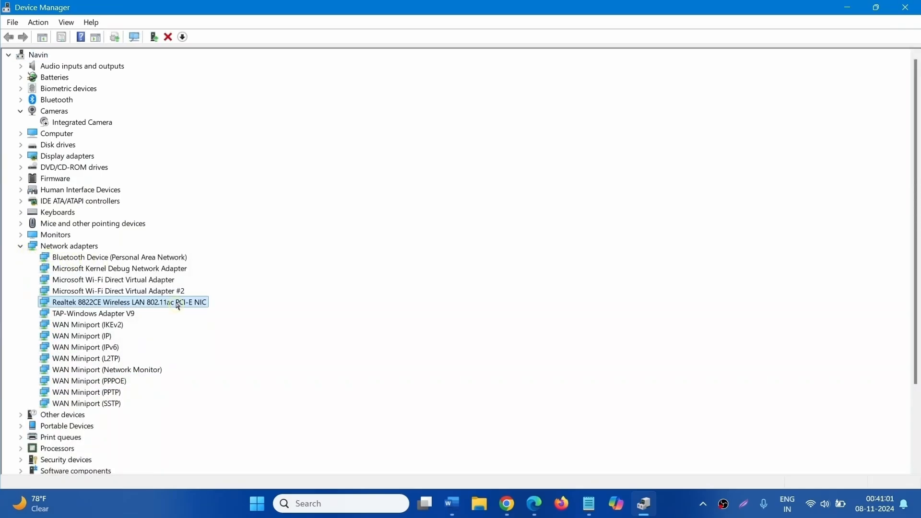
# Update the Realtek 8822CE wireless adapter using the locally available Realtek Semiconductor Corp. driver.
pyautogui.rightClick(128, 302)
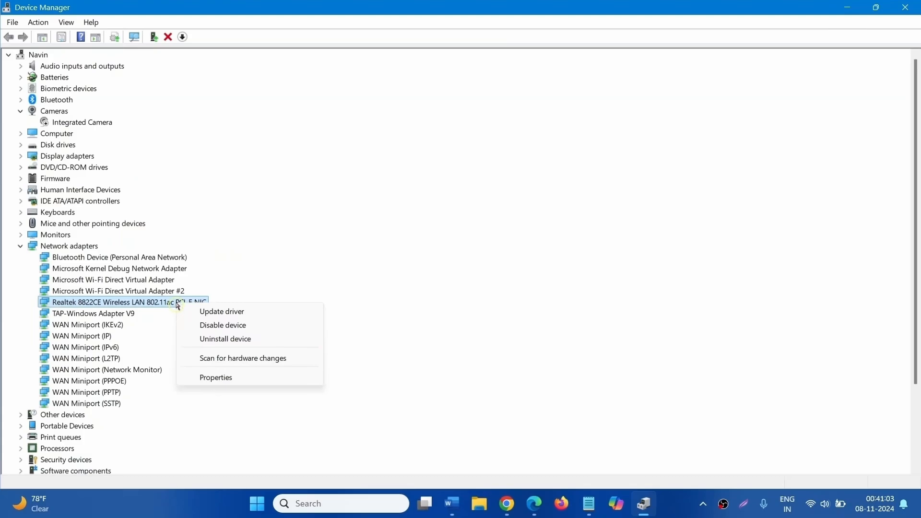
pyautogui.moveTo(222, 311)
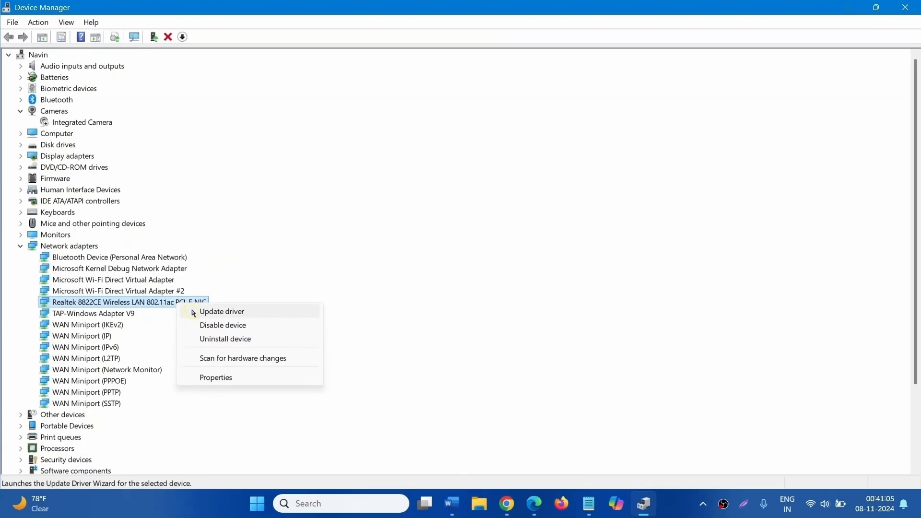
pyautogui.click(221, 311)
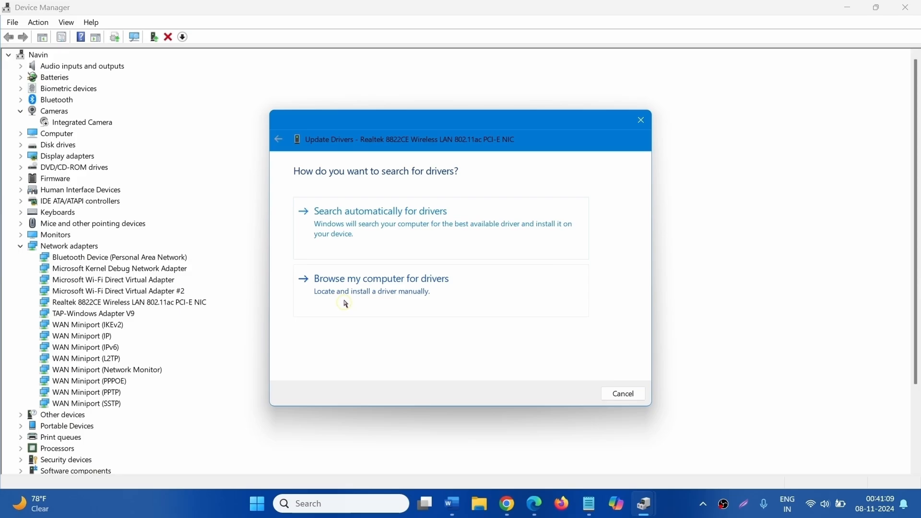
pyautogui.moveTo(387, 287)
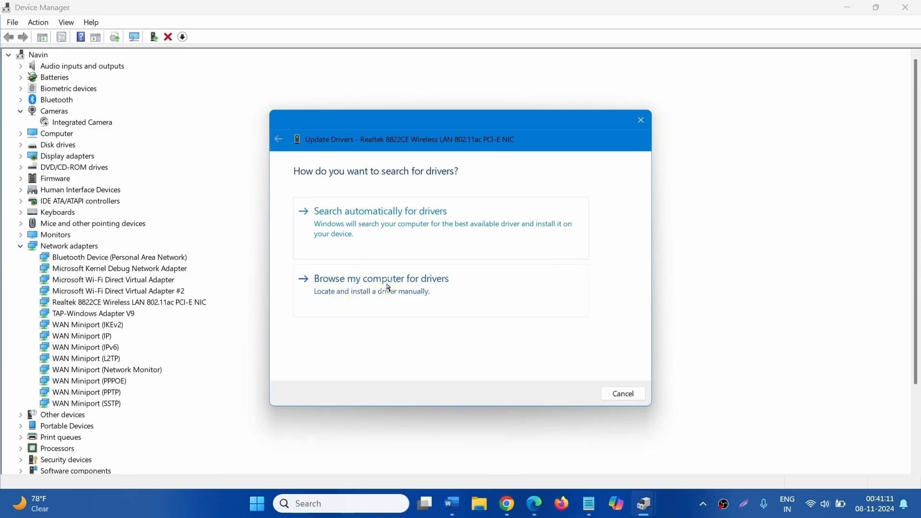
pyautogui.click(380, 278)
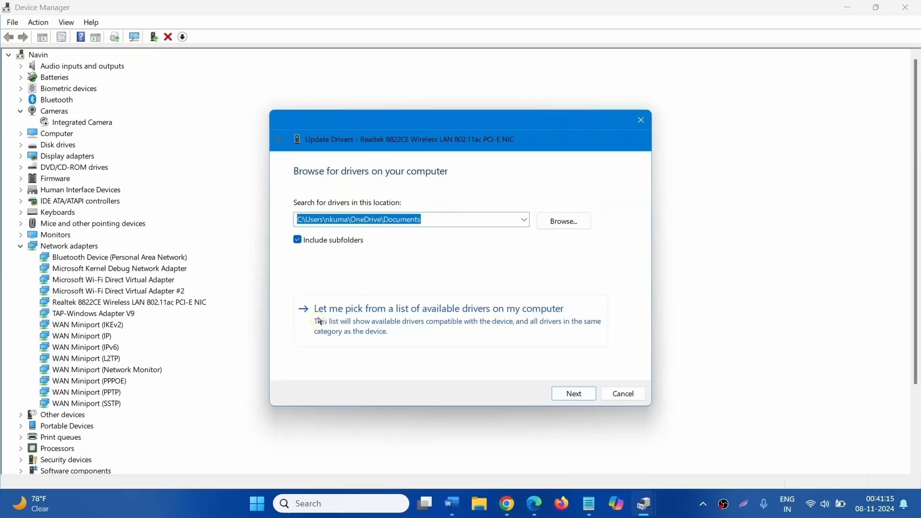
pyautogui.moveTo(419, 318)
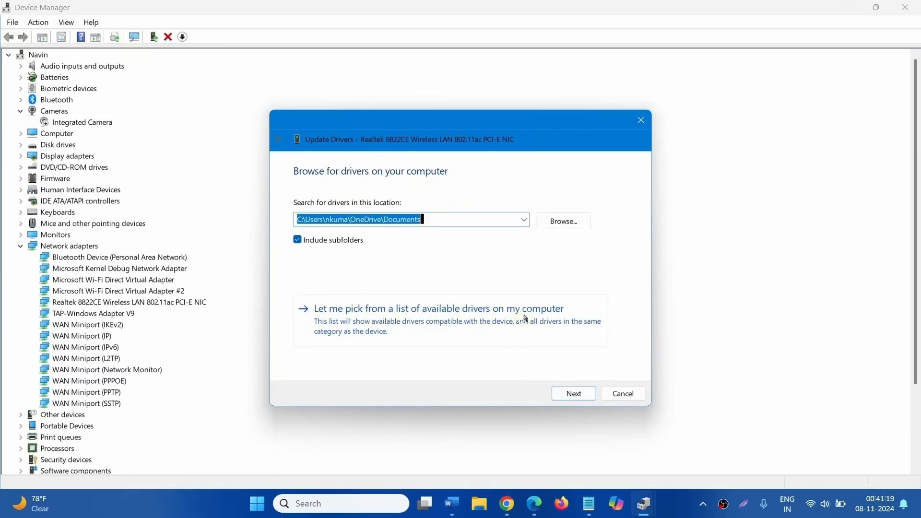
pyautogui.click(438, 308)
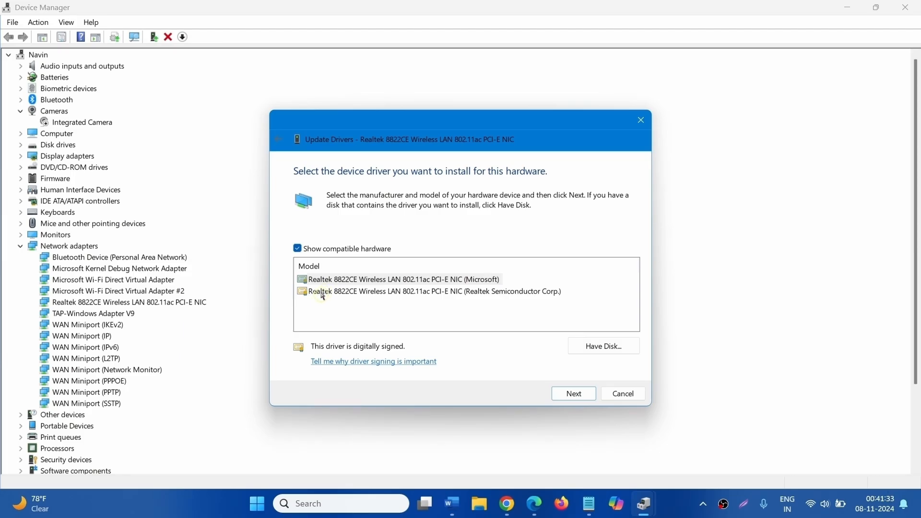
pyautogui.moveTo(335, 296)
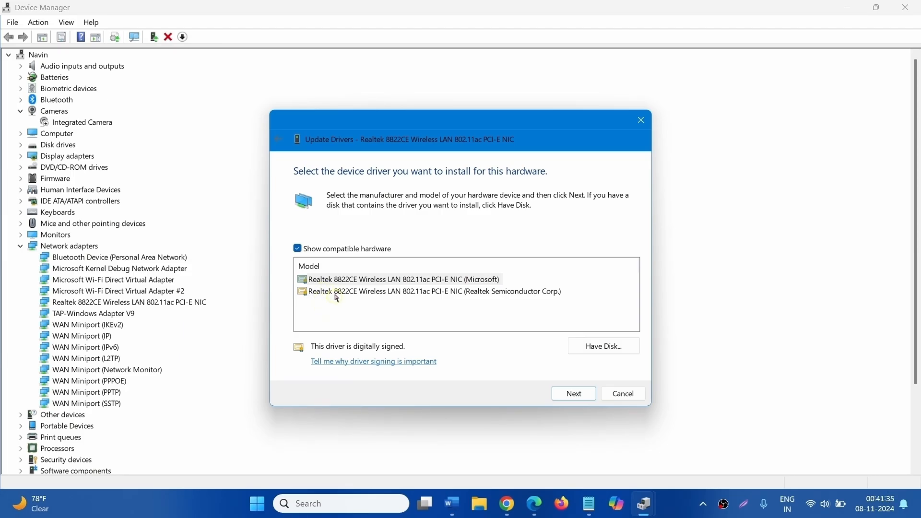
pyautogui.click(434, 291)
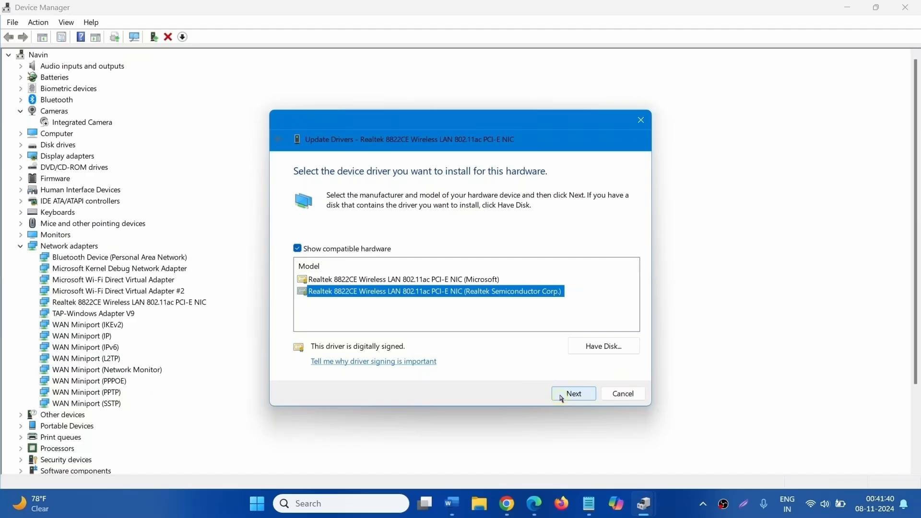
pyautogui.click(573, 394)
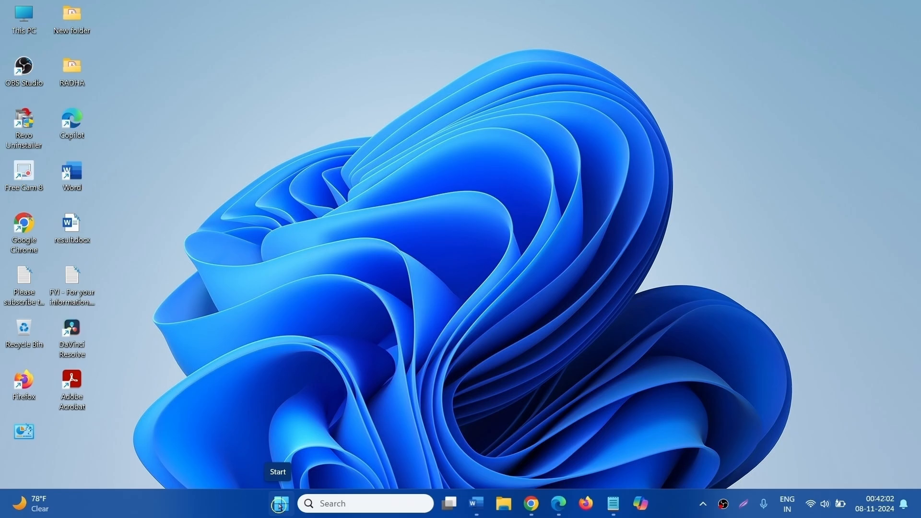
# Restart the PC from Start's power options so the driver change applies.
pyautogui.click(279, 503)
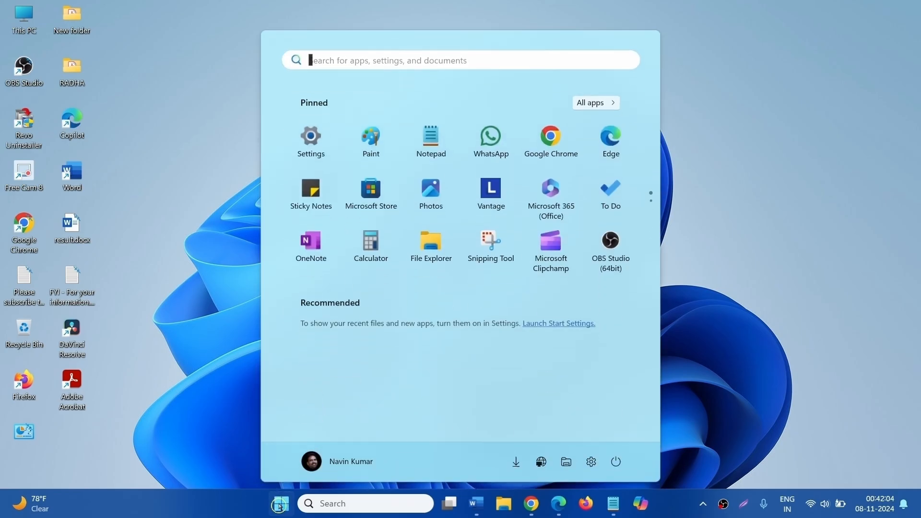
pyautogui.click(615, 462)
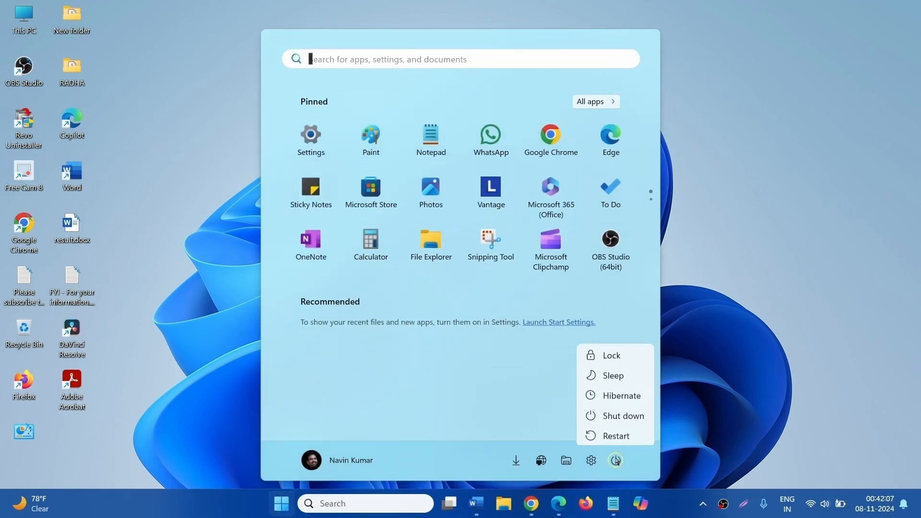
pyautogui.moveTo(616, 437)
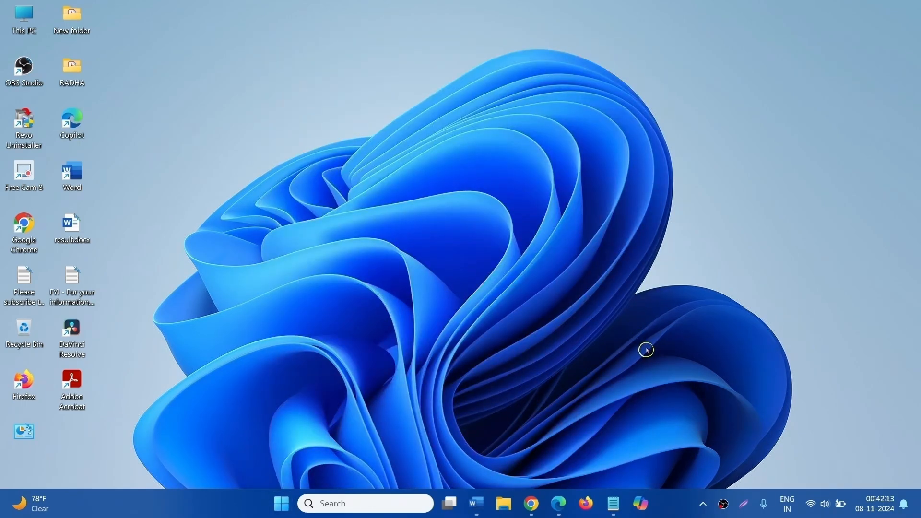
pyautogui.moveTo(667, 509)
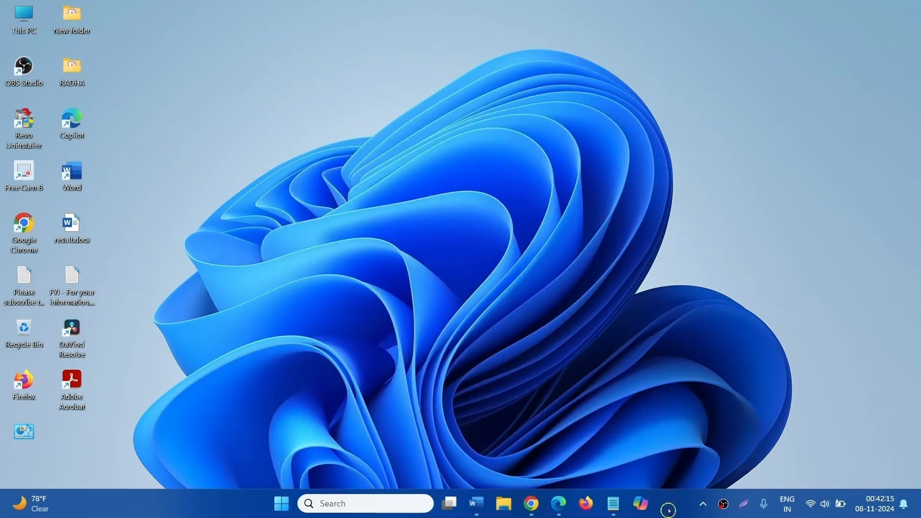
pyautogui.moveTo(276, 397)
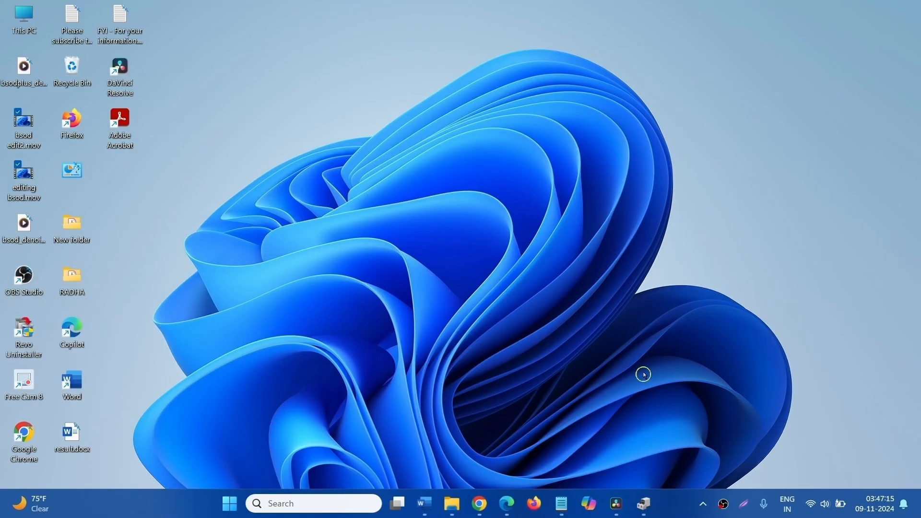
pyautogui.moveTo(623, 365)
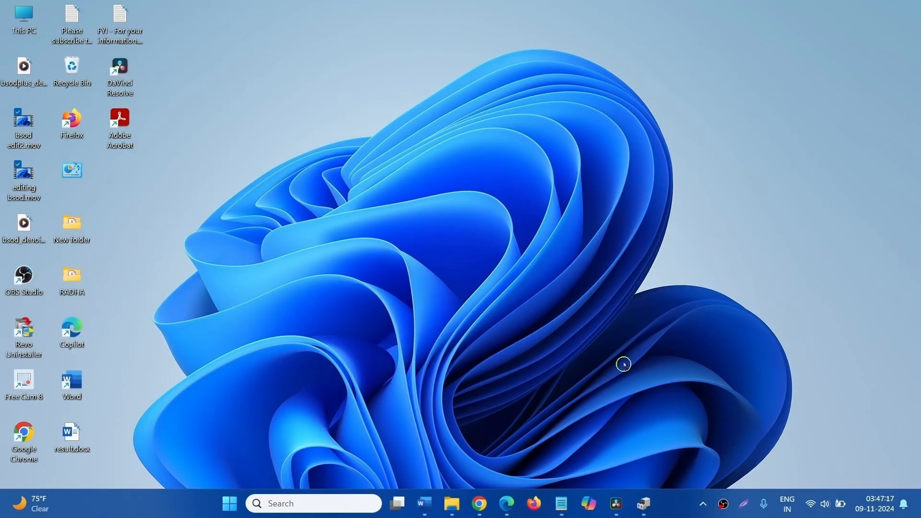
pyautogui.moveTo(605, 370)
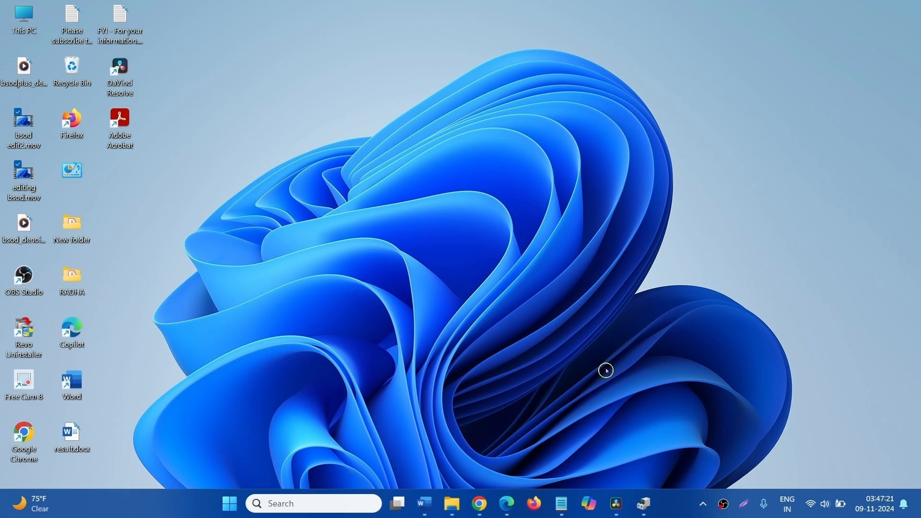
pyautogui.click(559, 504)
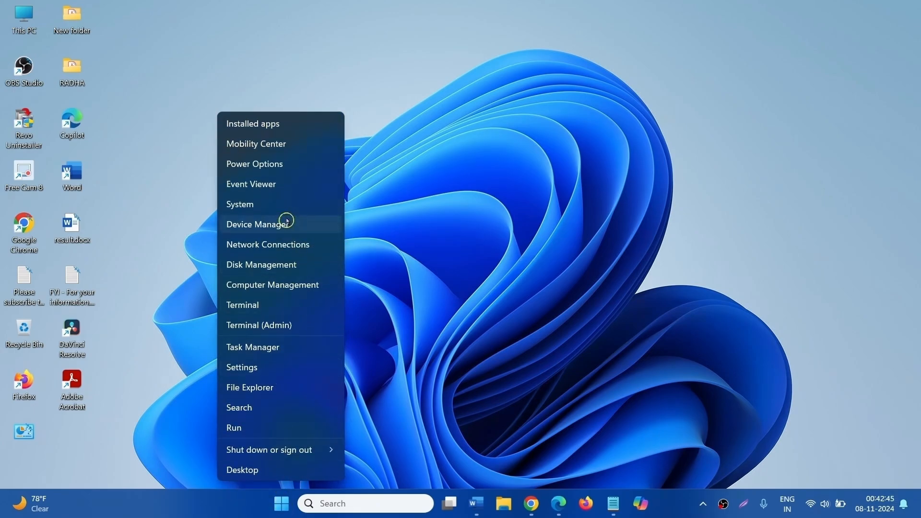
# Bring up Device Manager maximized with Network adapters expanded.
pyautogui.click(257, 224)
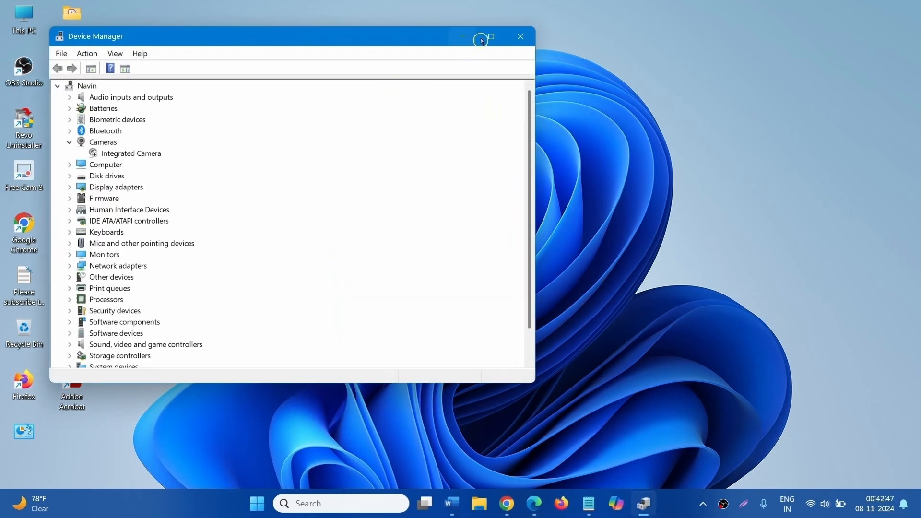
pyautogui.click(480, 37)
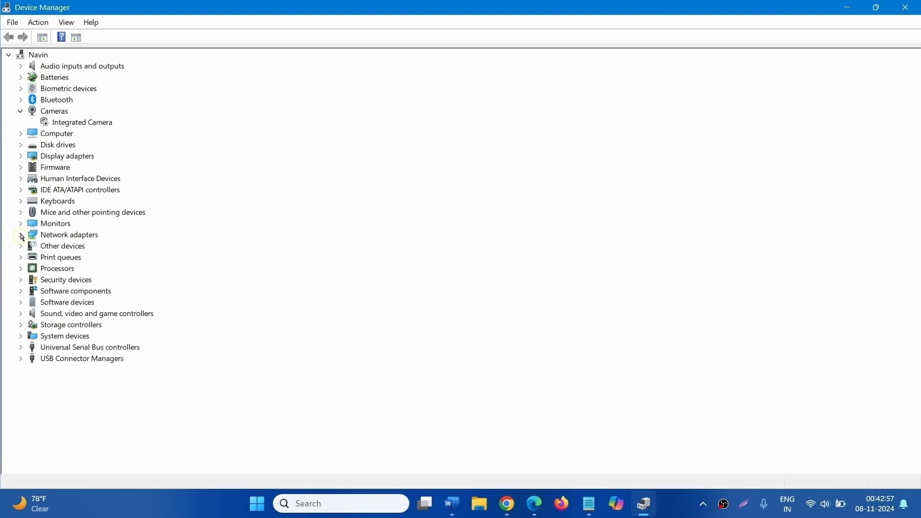
pyautogui.click(20, 234)
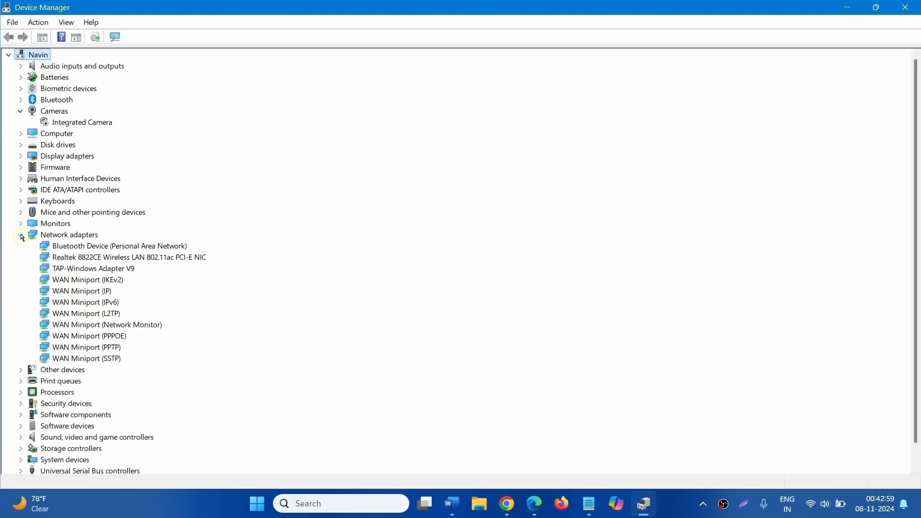
pyautogui.moveTo(179, 260)
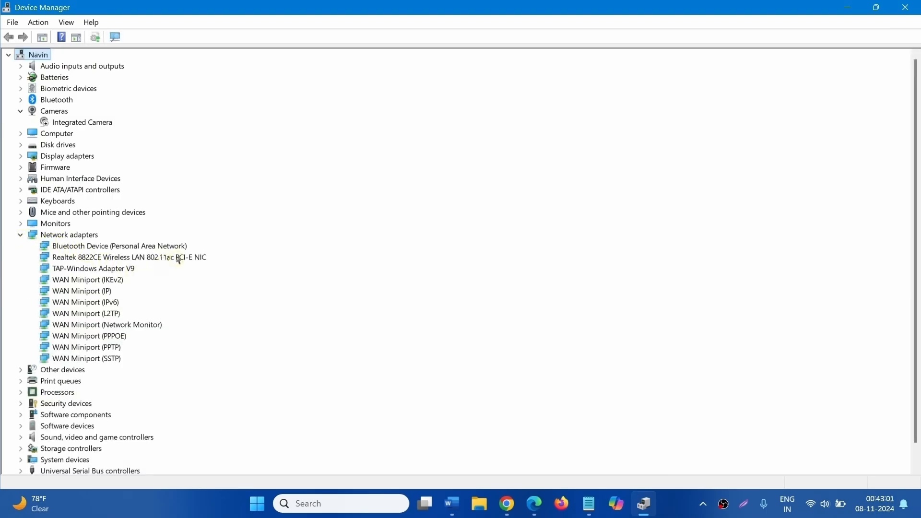
# Uninstall the Realtek 8822CE adapter with 'Attempt to remove the driver' ticked.
pyautogui.rightClick(117, 257)
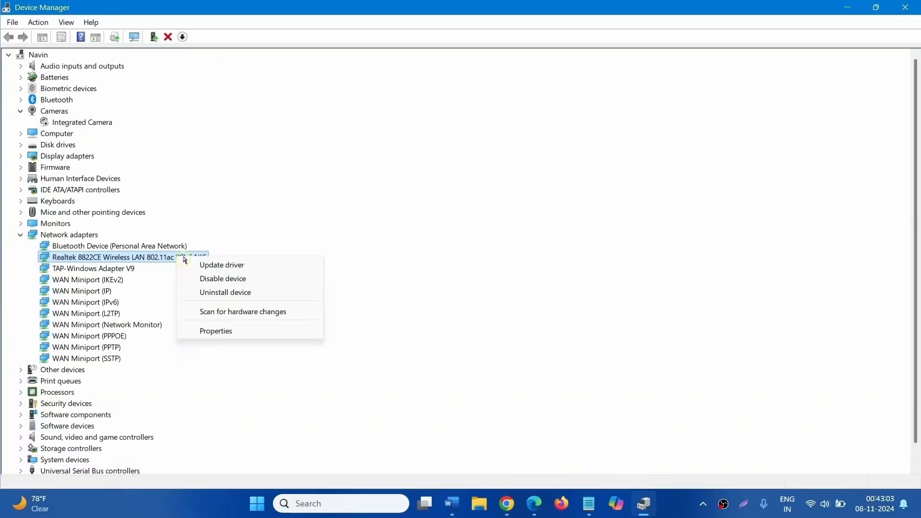
pyautogui.click(224, 292)
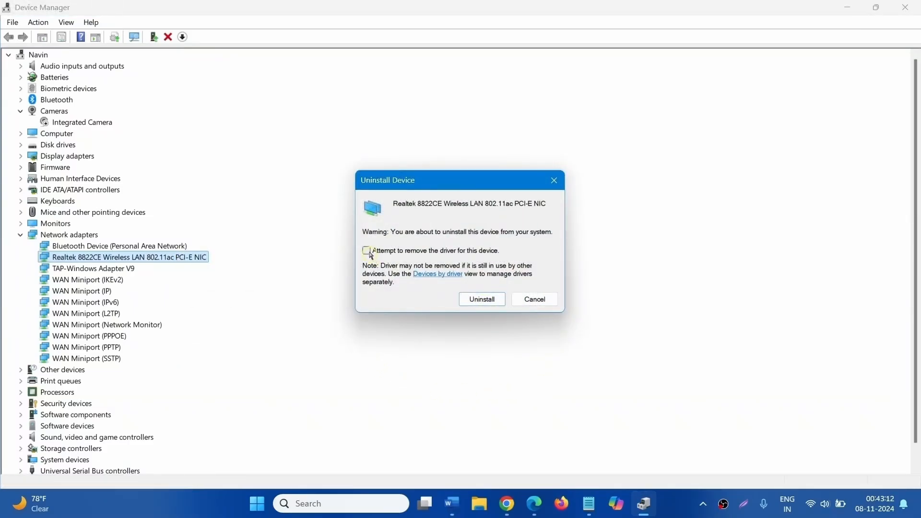
pyautogui.click(365, 250)
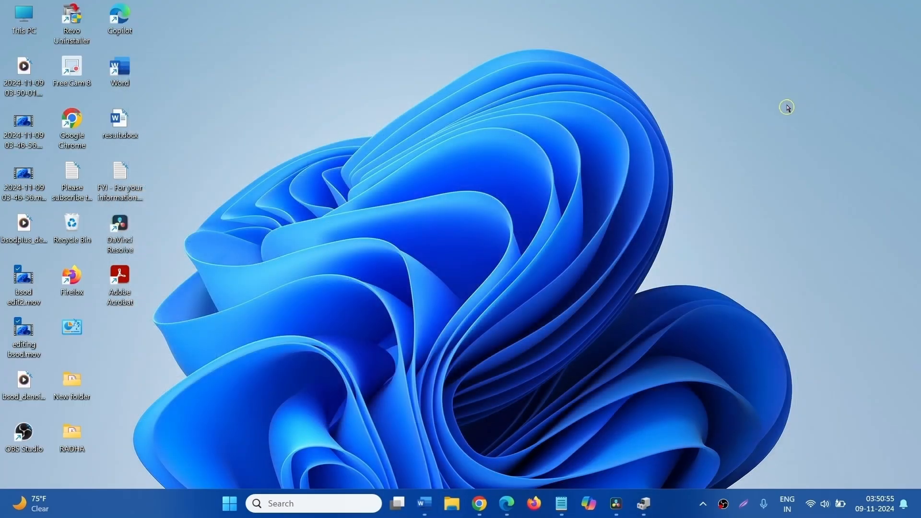
pyautogui.moveTo(481, 472)
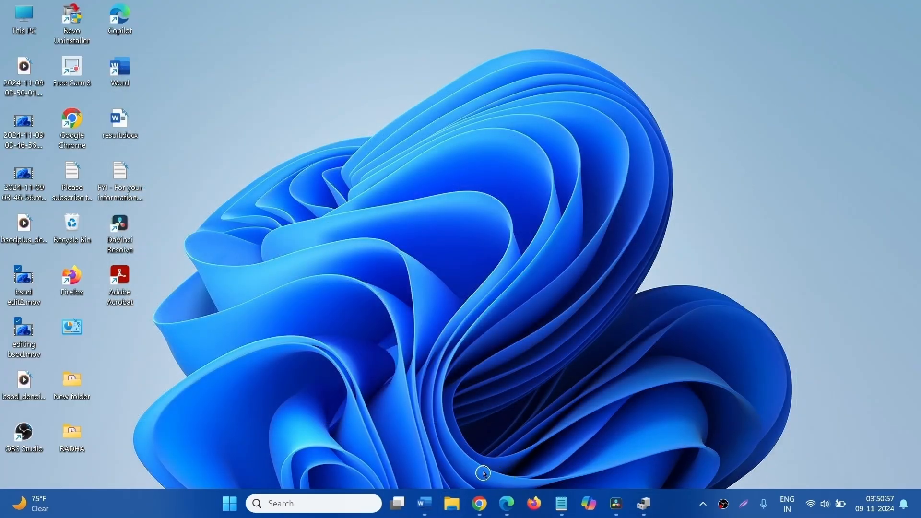
pyautogui.moveTo(448, 503)
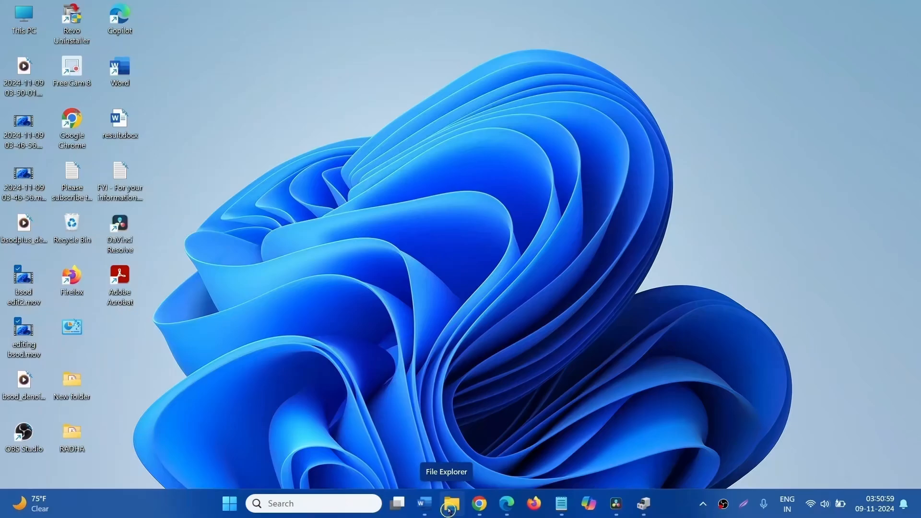
# Browse Downloads in File Explorer to the HP Realtek wireless LAN driver installer.
pyautogui.click(449, 504)
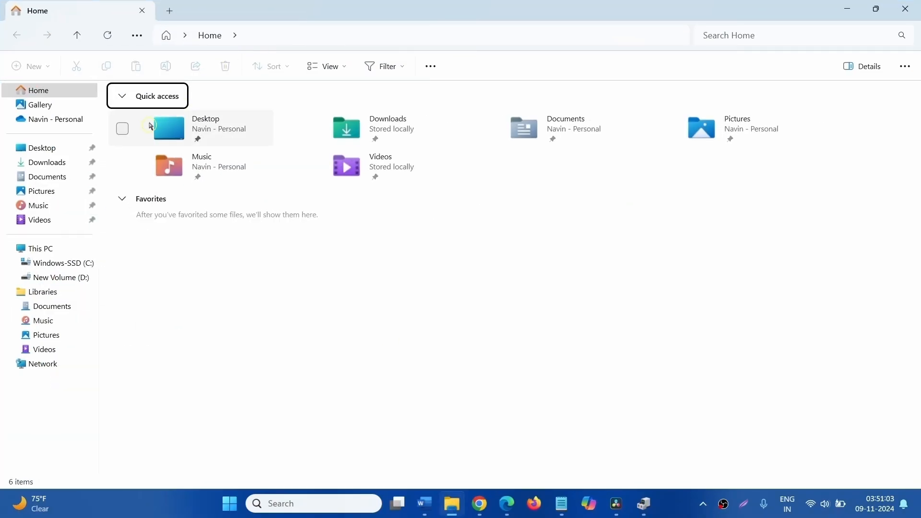
pyautogui.click(47, 163)
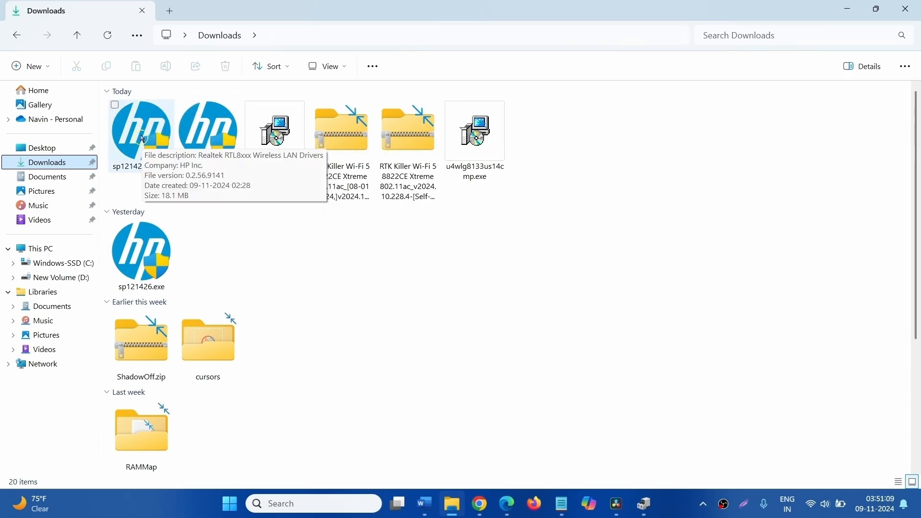
pyautogui.rightClick(141, 127)
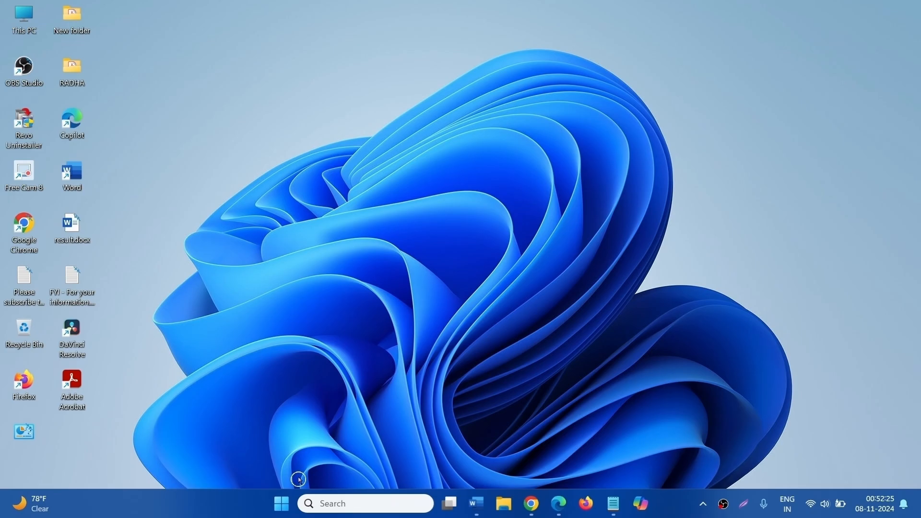
pyautogui.moveTo(230, 450)
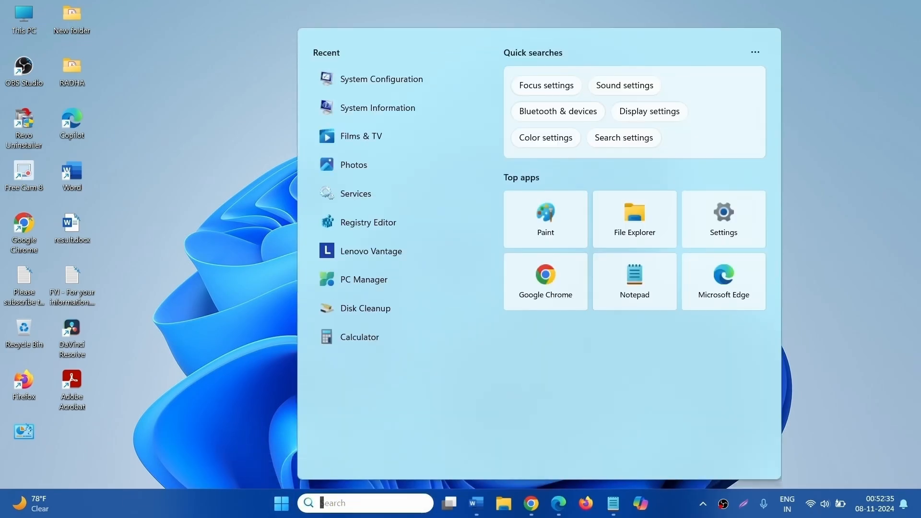
# Search 'network reset' and go to the Network reset settings page.
pyautogui.write('n')
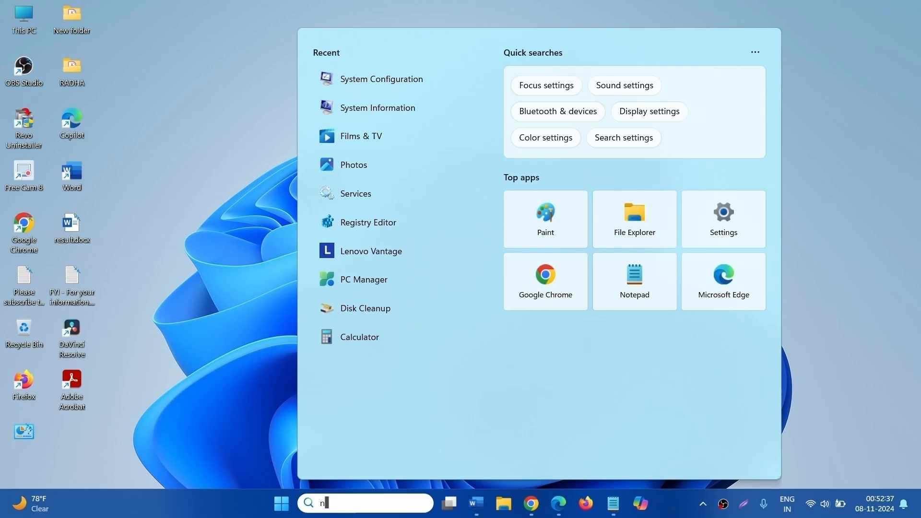
pyautogui.write('etwork')
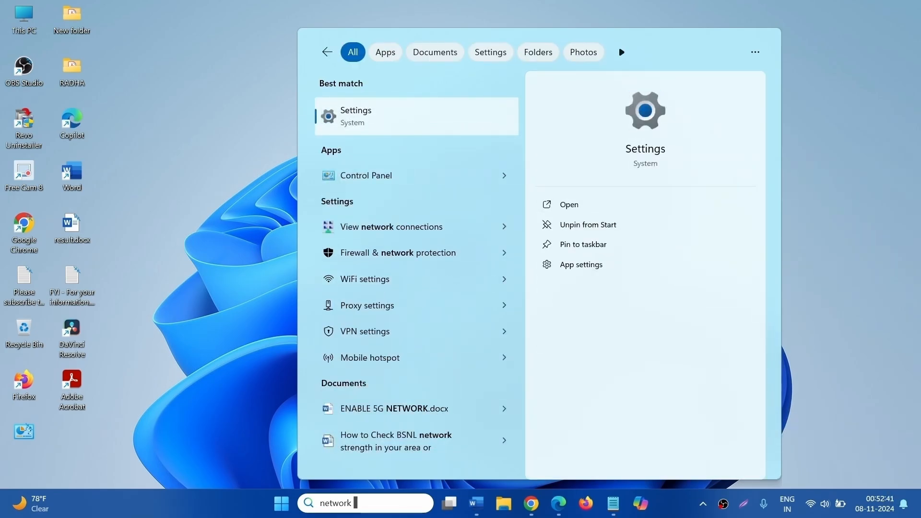
pyautogui.write('reset')
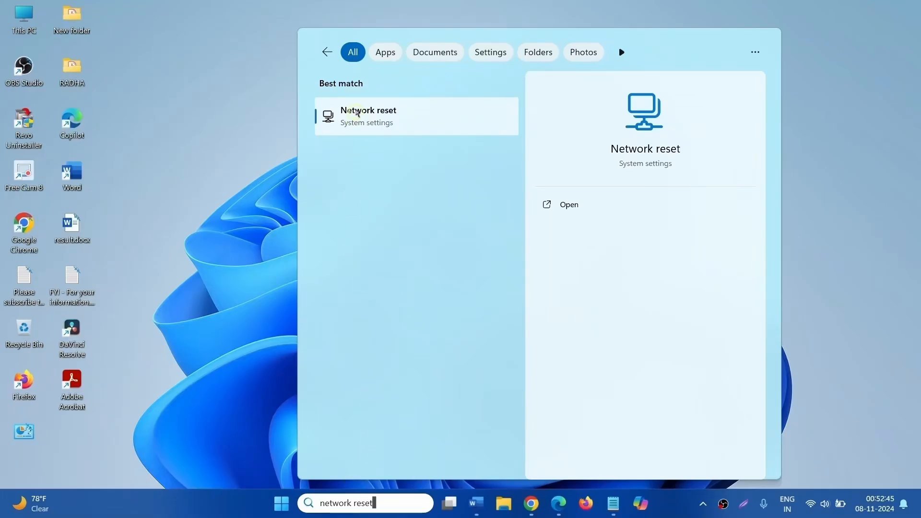
pyautogui.click(368, 116)
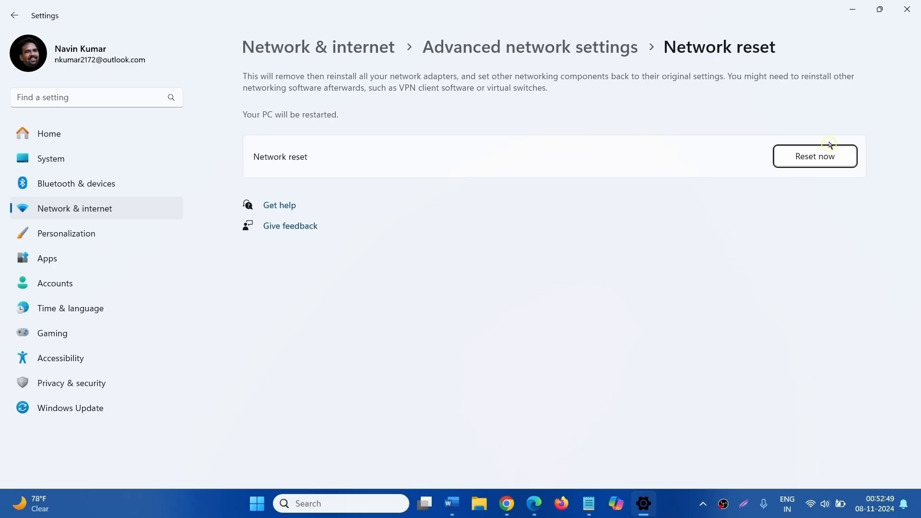
# Run Reset now and confirm the network reset with Yes.
pyautogui.click(814, 156)
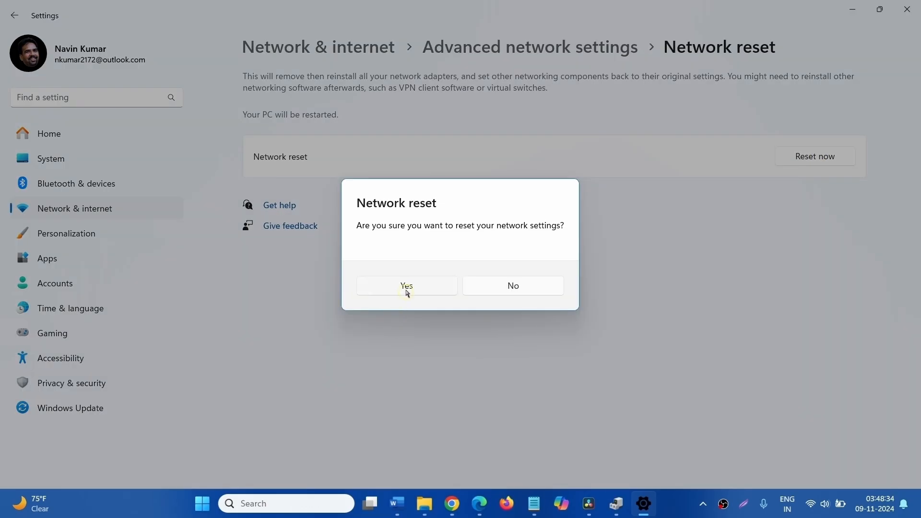
pyautogui.moveTo(376, 300)
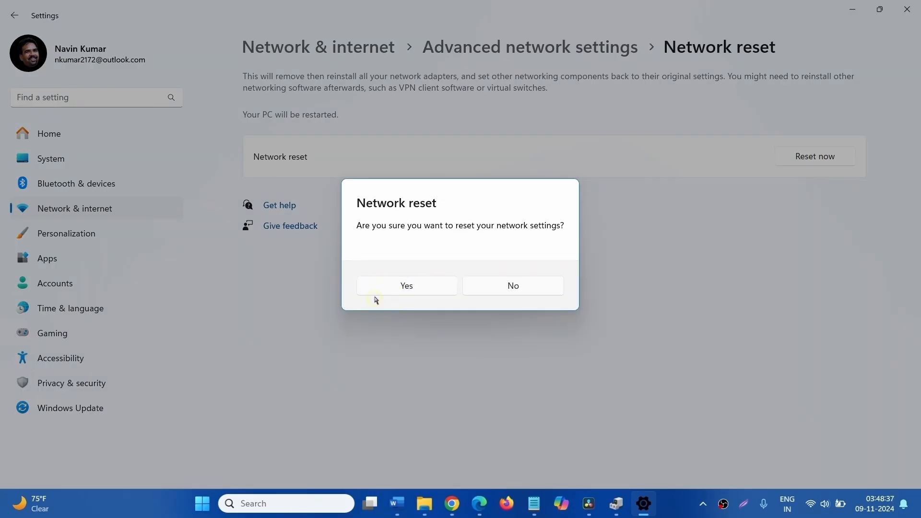
pyautogui.click(511, 286)
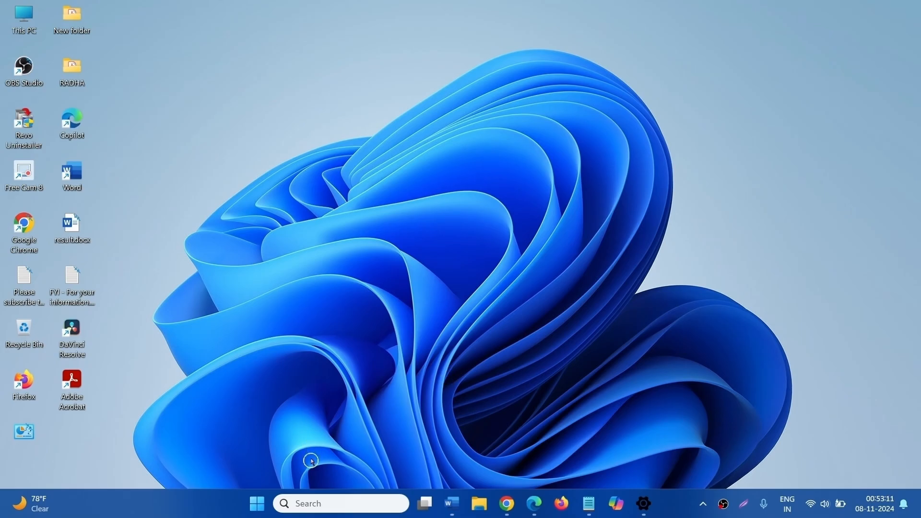
pyautogui.moveTo(276, 457)
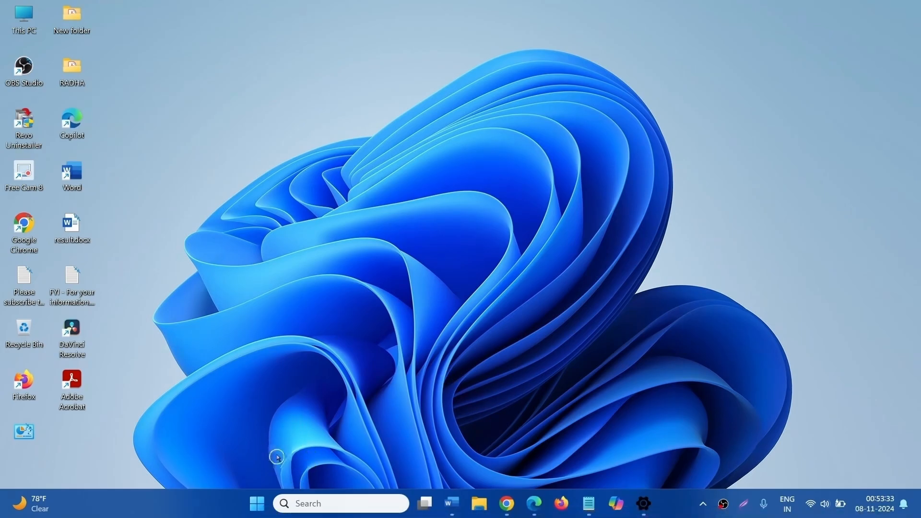
pyautogui.moveTo(255, 503)
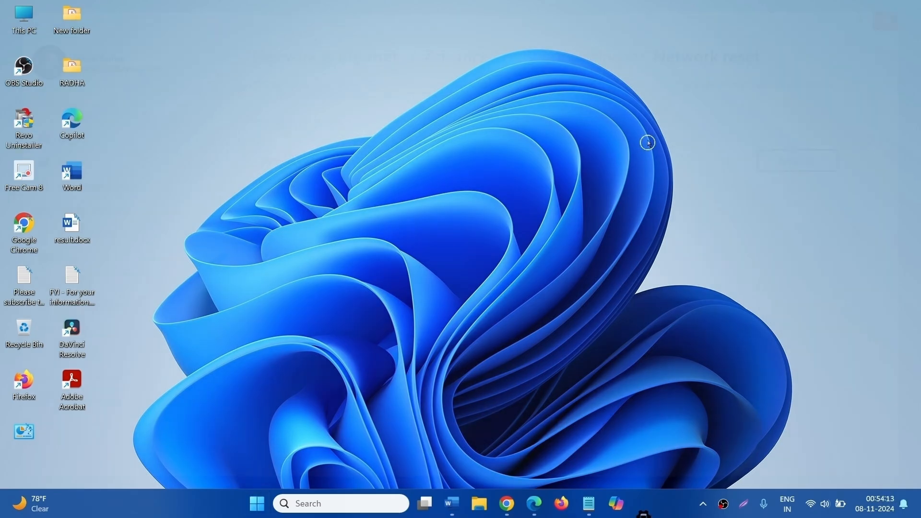
# Reach Apps > Installed apps in Windows Settings.
pyautogui.click(257, 503)
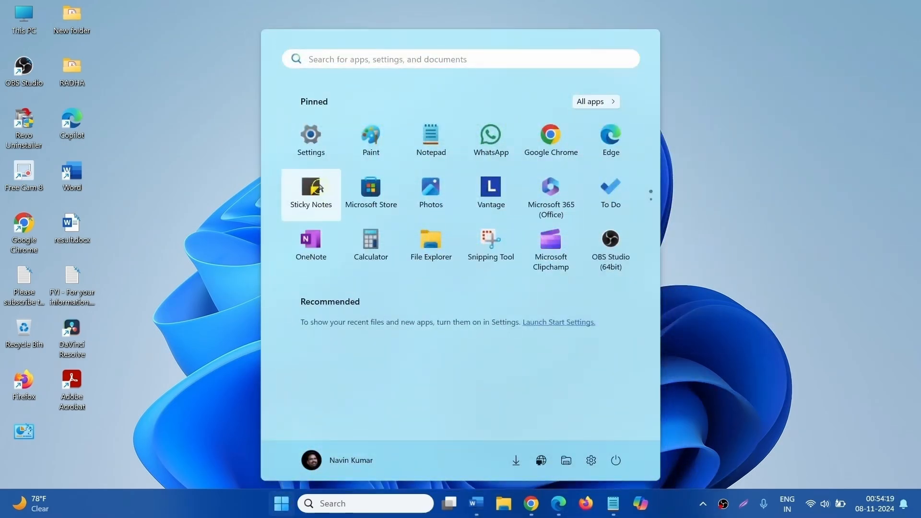
pyautogui.click(310, 136)
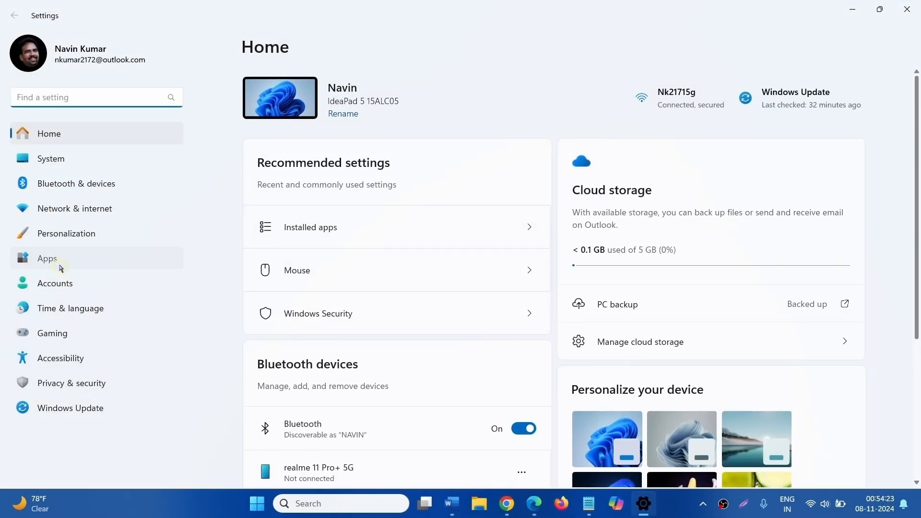
pyautogui.click(47, 258)
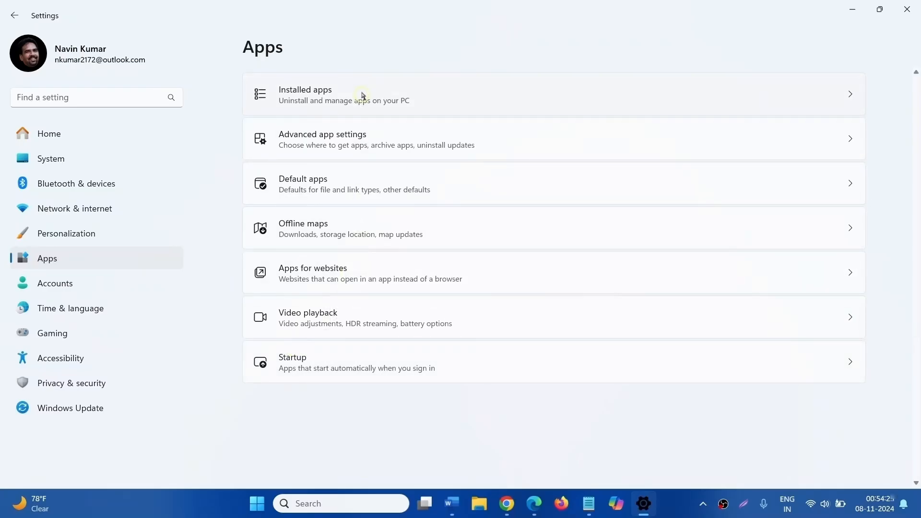
pyautogui.click(362, 94)
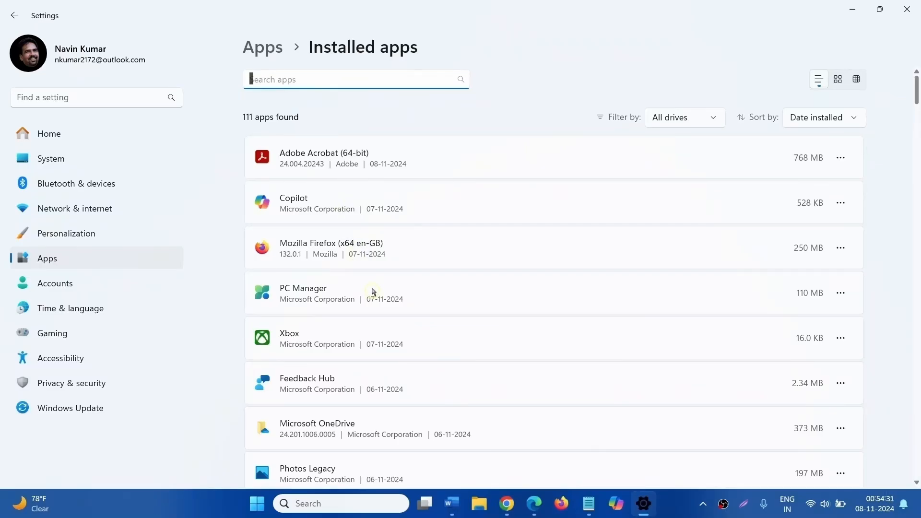
# Locate Free Cam 8 in Installed apps and choose Uninstall from its options.
pyautogui.scroll(-3)
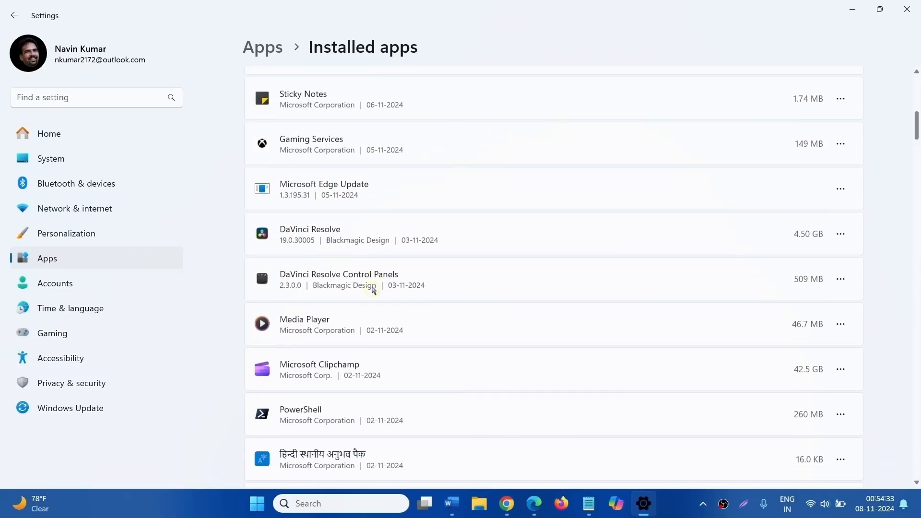
pyautogui.scroll(-3)
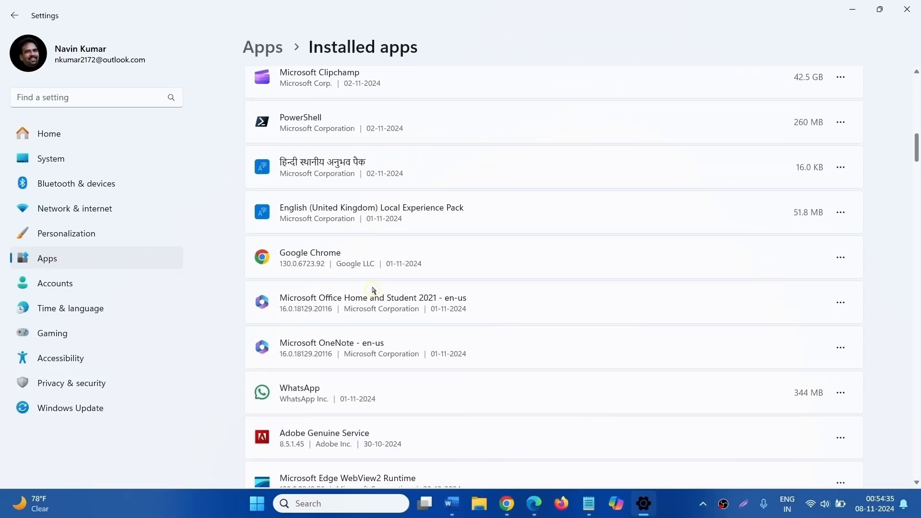
pyautogui.scroll(-3)
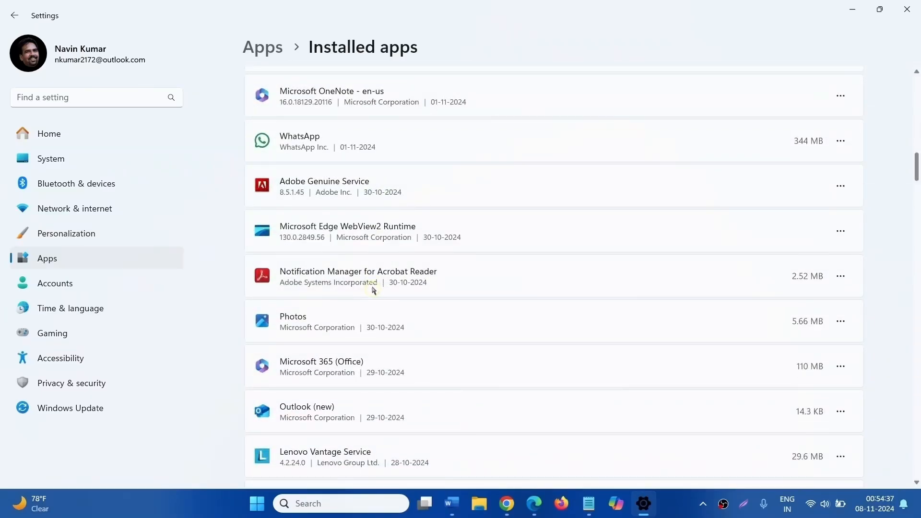
pyautogui.scroll(-3)
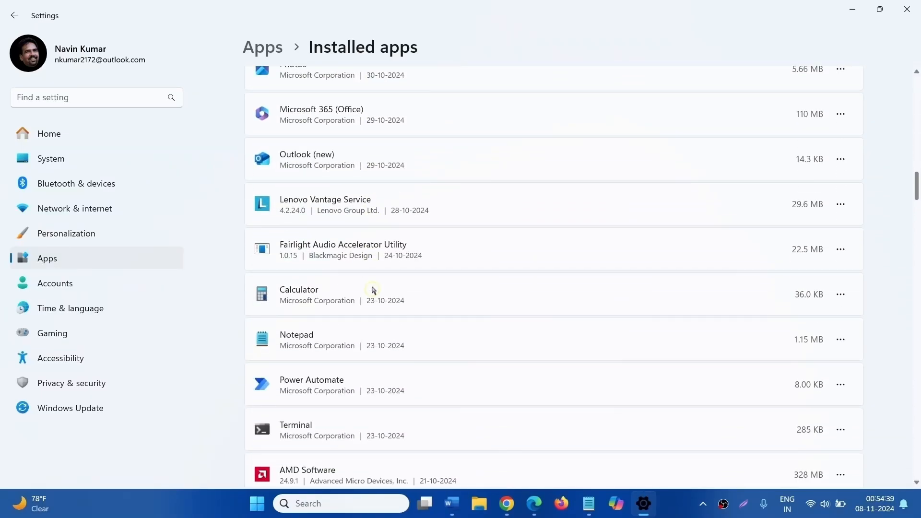
pyautogui.scroll(-3)
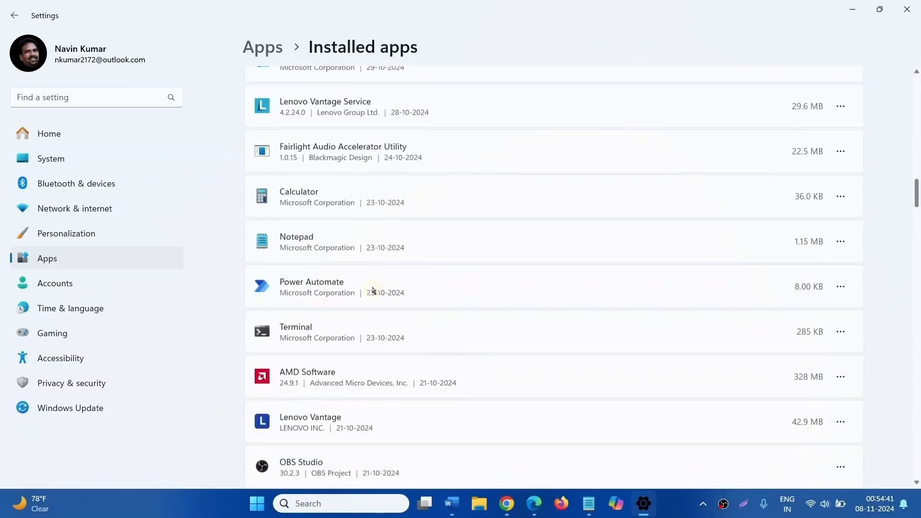
pyautogui.scroll(-3)
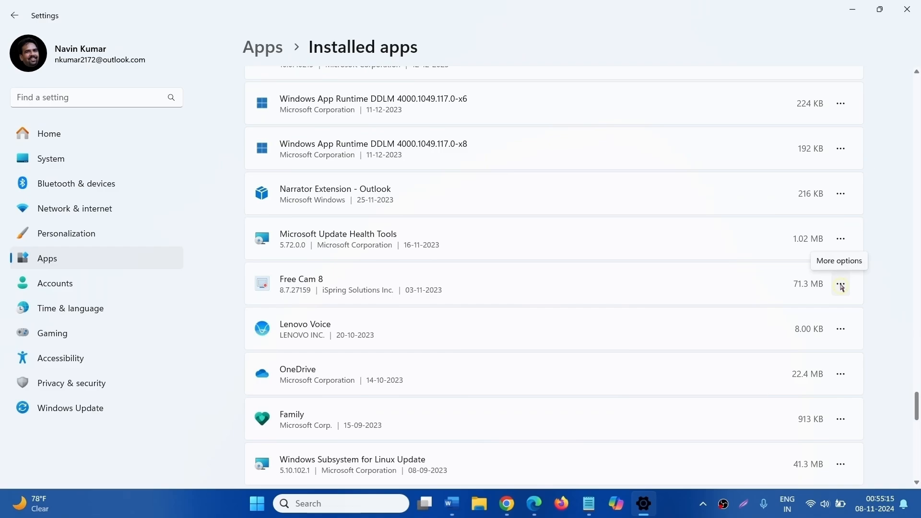
pyautogui.click(840, 284)
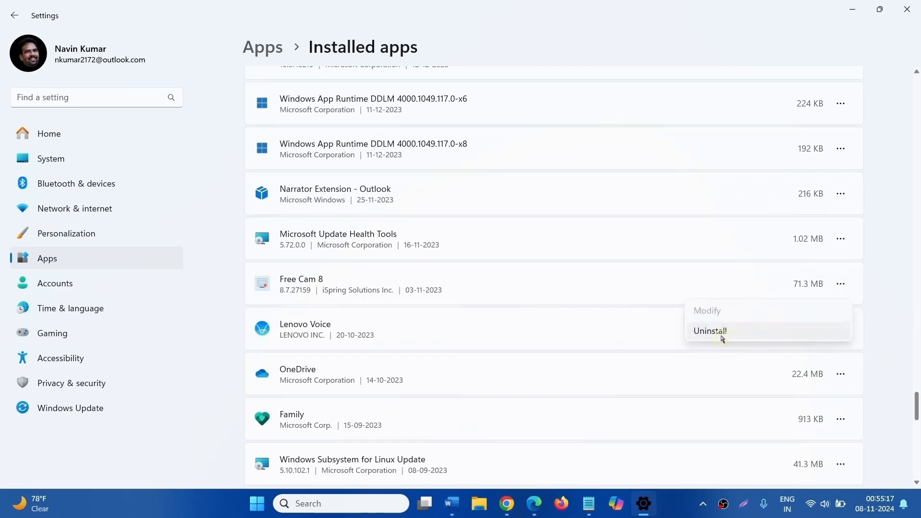
pyautogui.click(709, 331)
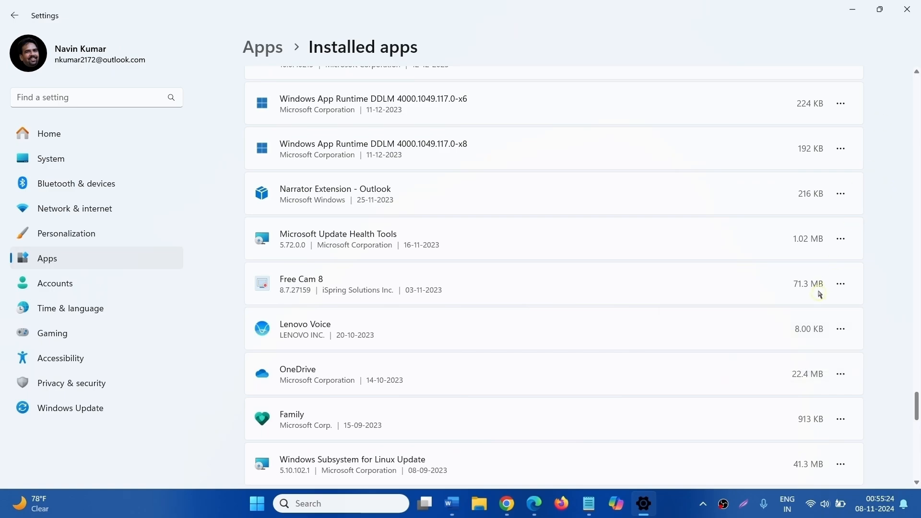
pyautogui.moveTo(519, 325)
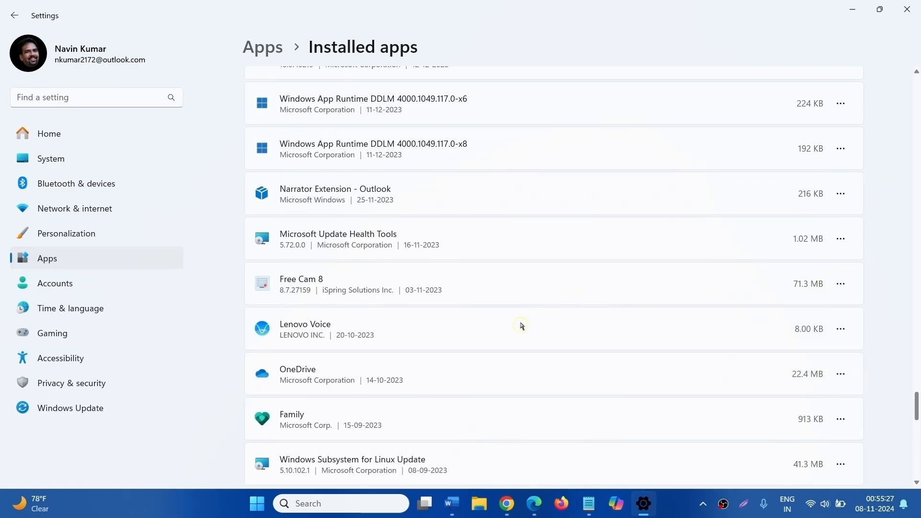
pyautogui.moveTo(907, 24)
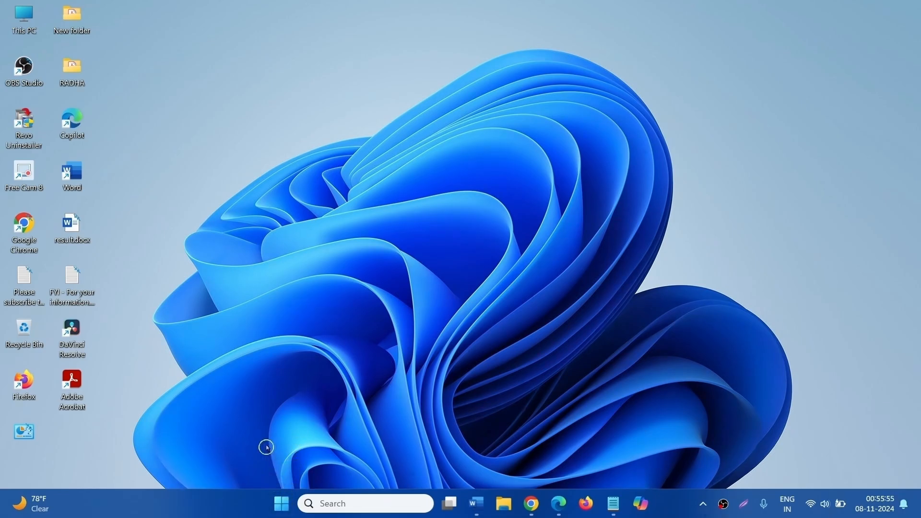
pyautogui.moveTo(271, 466)
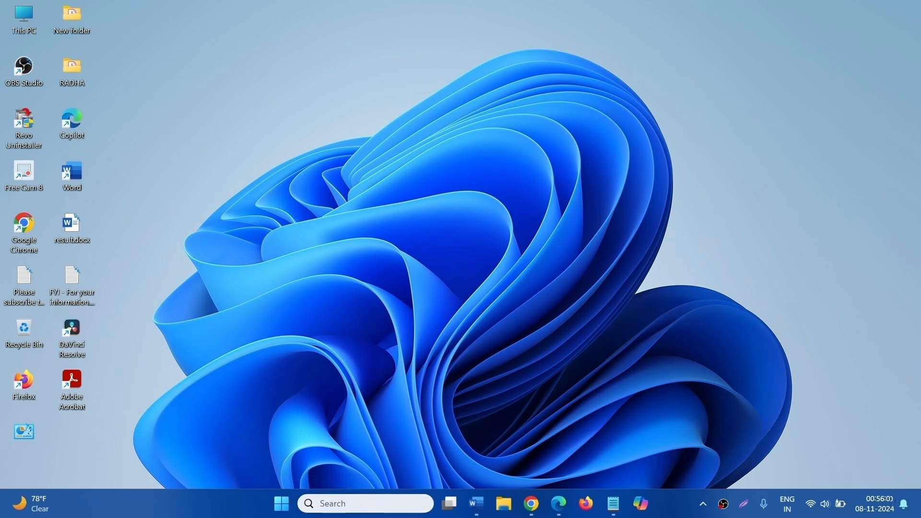
# Search msconfig to launch the System Configuration tool.
pyautogui.click(366, 503)
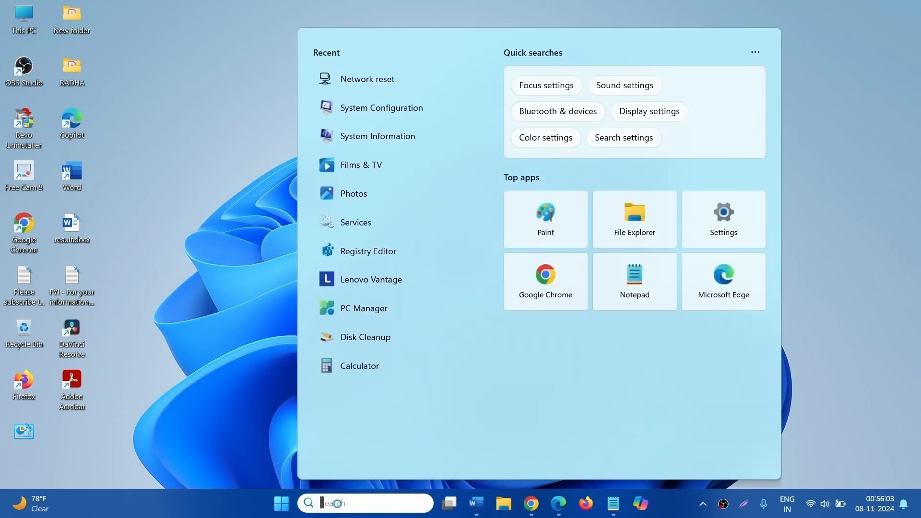
pyautogui.write('msi')
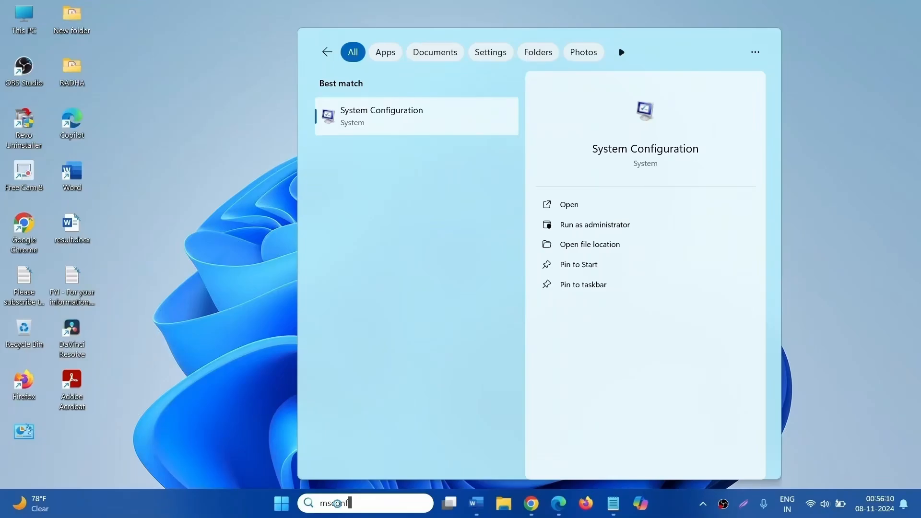
pyautogui.write('ig')
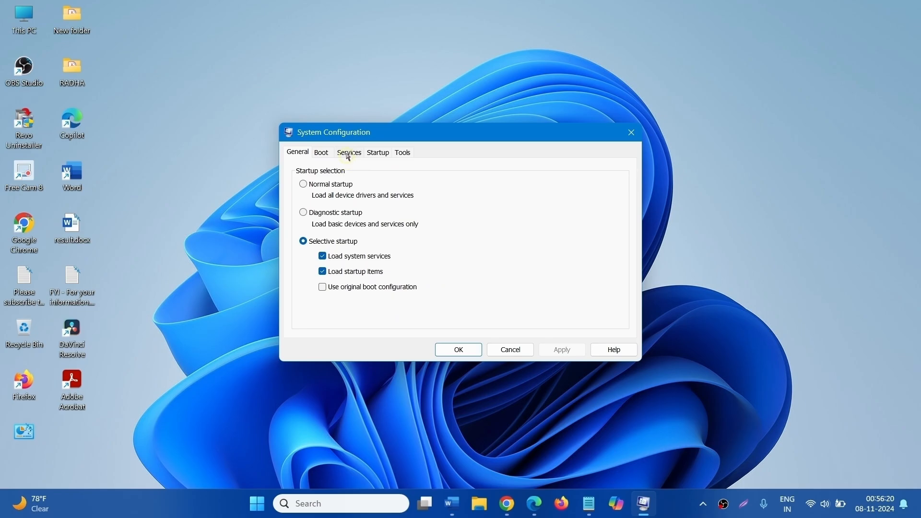
# Hide all Microsoft services, disable all remaining third-party services, and move to the Startup tab.
pyautogui.click(348, 152)
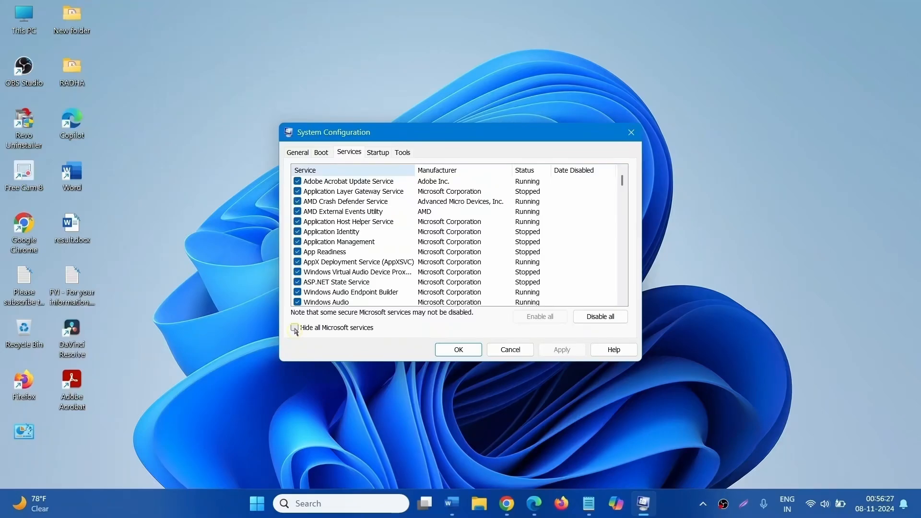
pyautogui.click(294, 327)
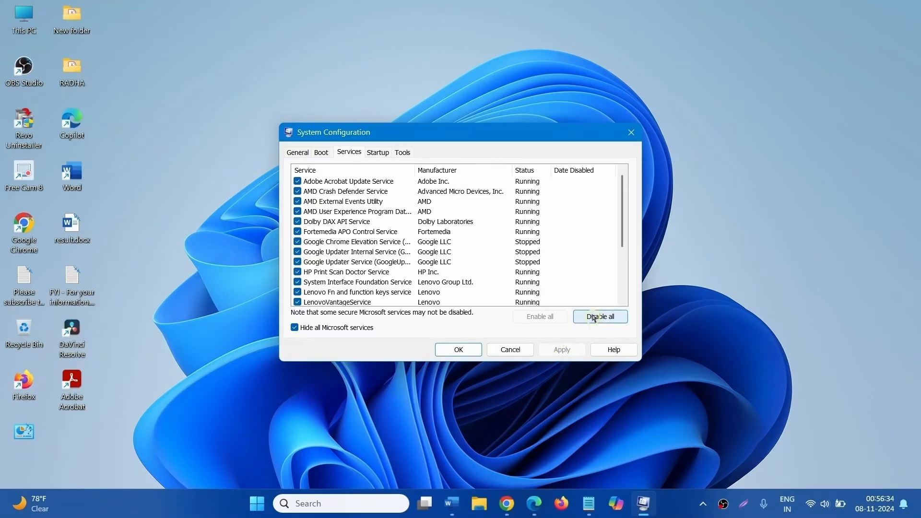
pyautogui.click(599, 315)
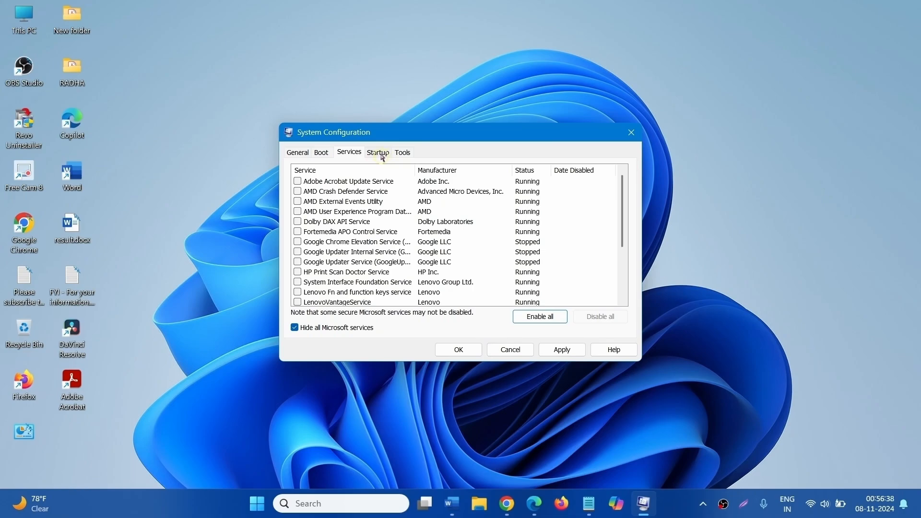
pyautogui.click(377, 153)
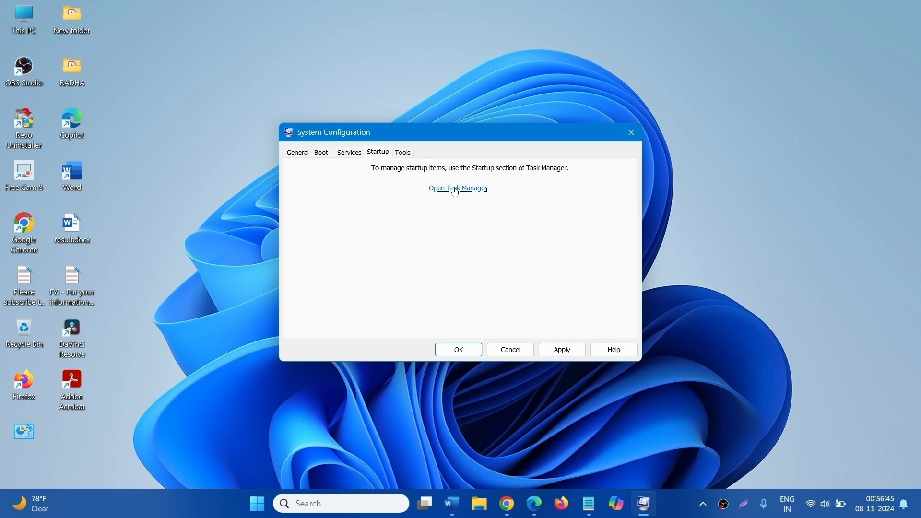
# Disable cleantemp.bat in Task Manager's Startup apps list opened from System Configuration.
pyautogui.click(456, 188)
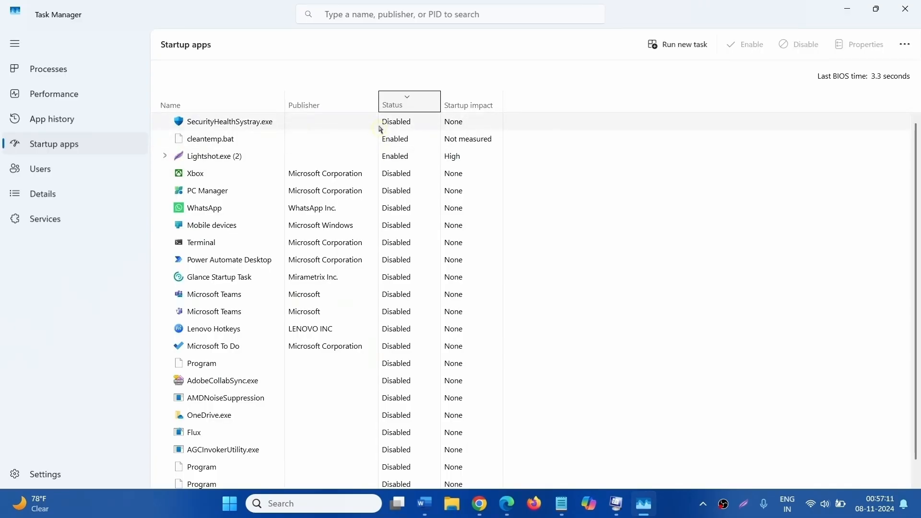
pyautogui.moveTo(398, 117)
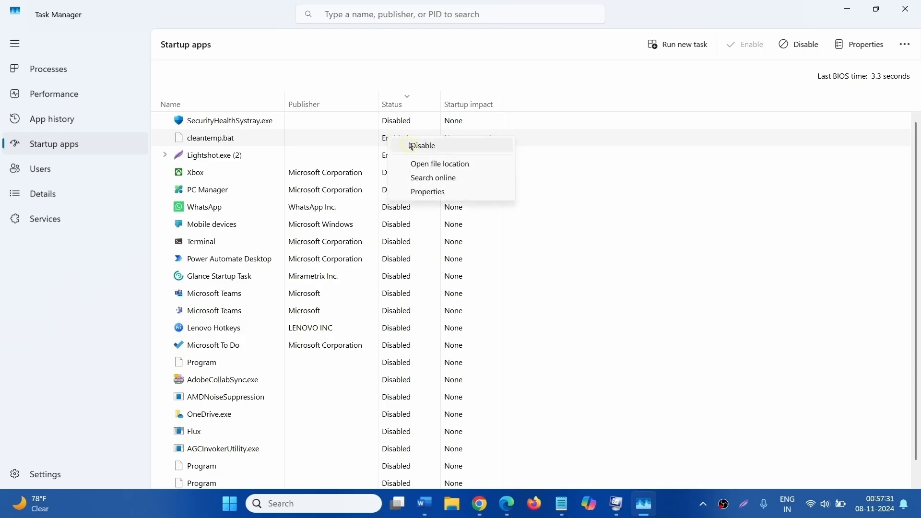
pyautogui.click(422, 145)
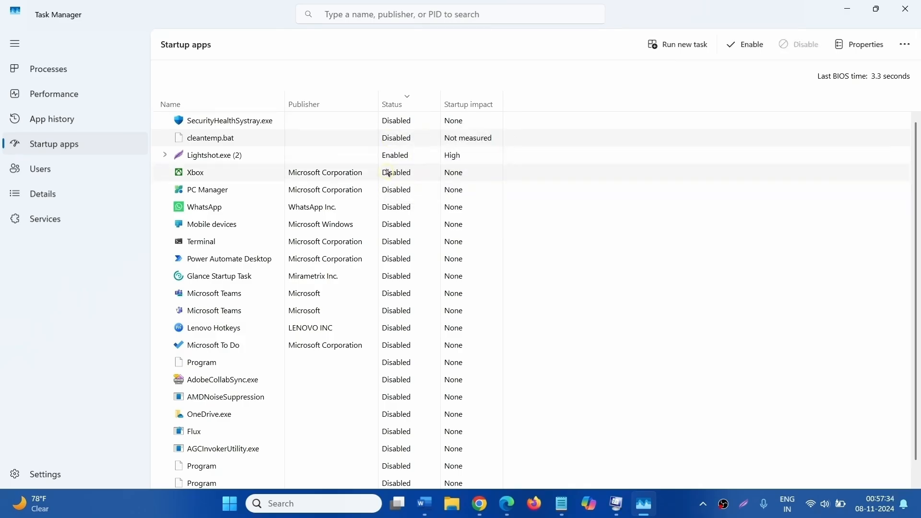
pyautogui.rightClick(399, 155)
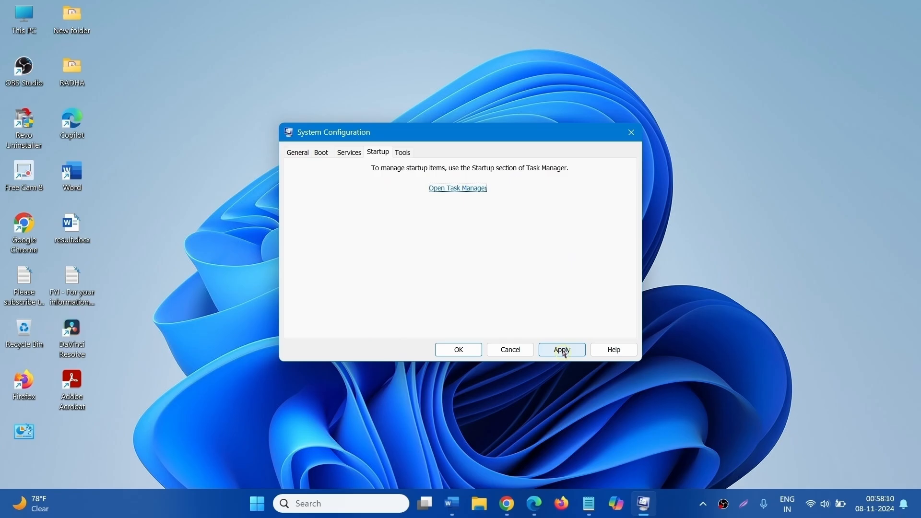
# Apply the clean boot changes and confirm with OK, bringing up the restart prompt.
pyautogui.click(561, 349)
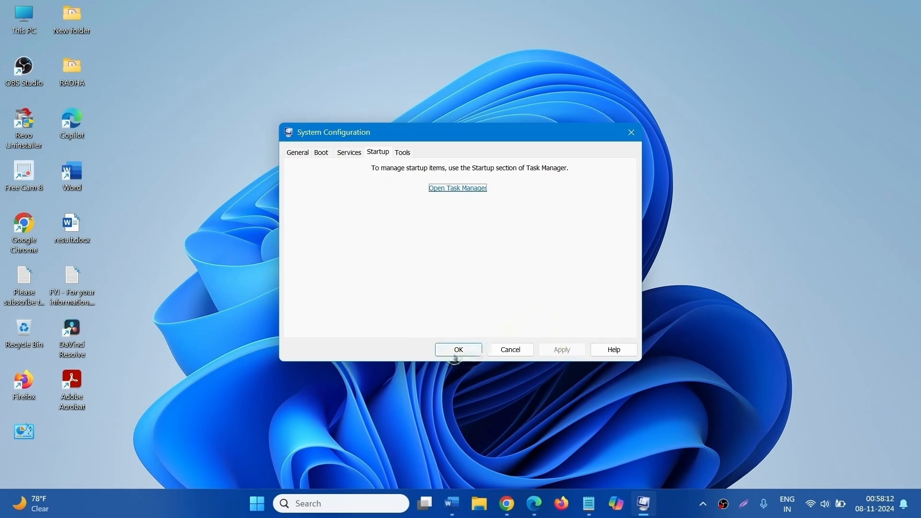
pyautogui.click(457, 349)
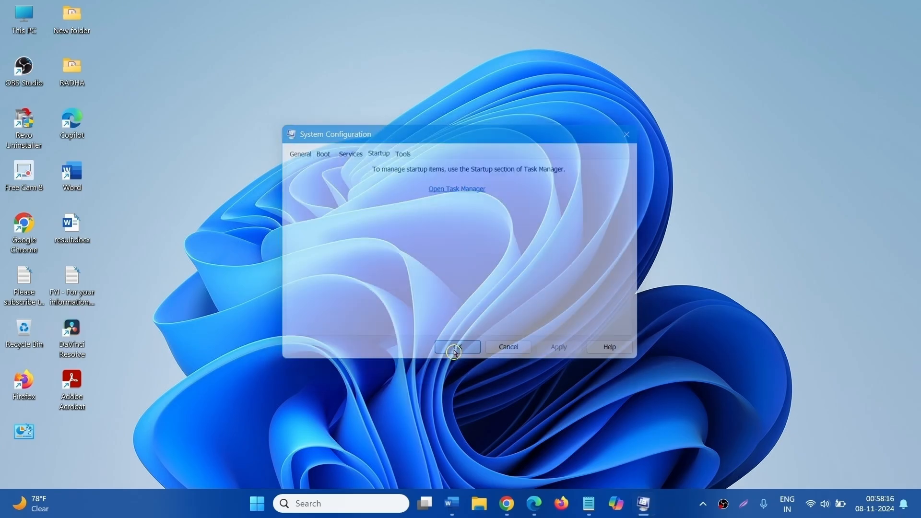
pyautogui.click(457, 346)
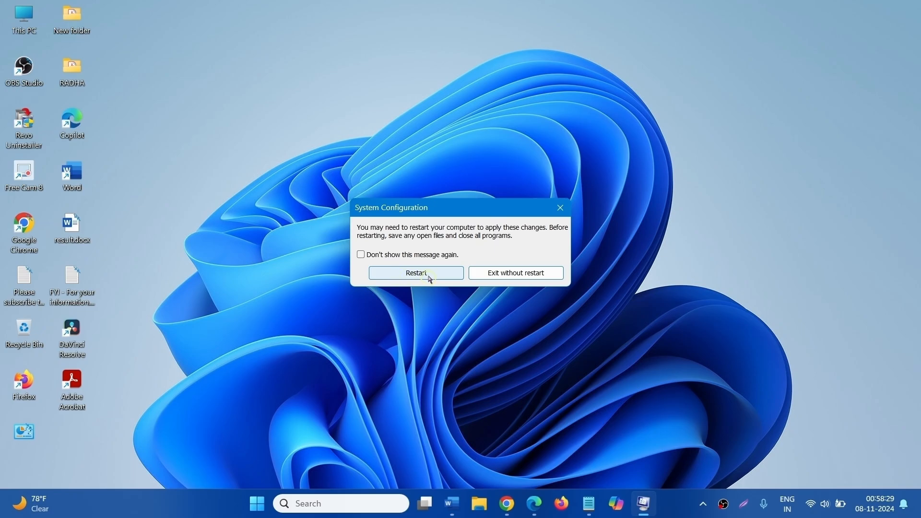